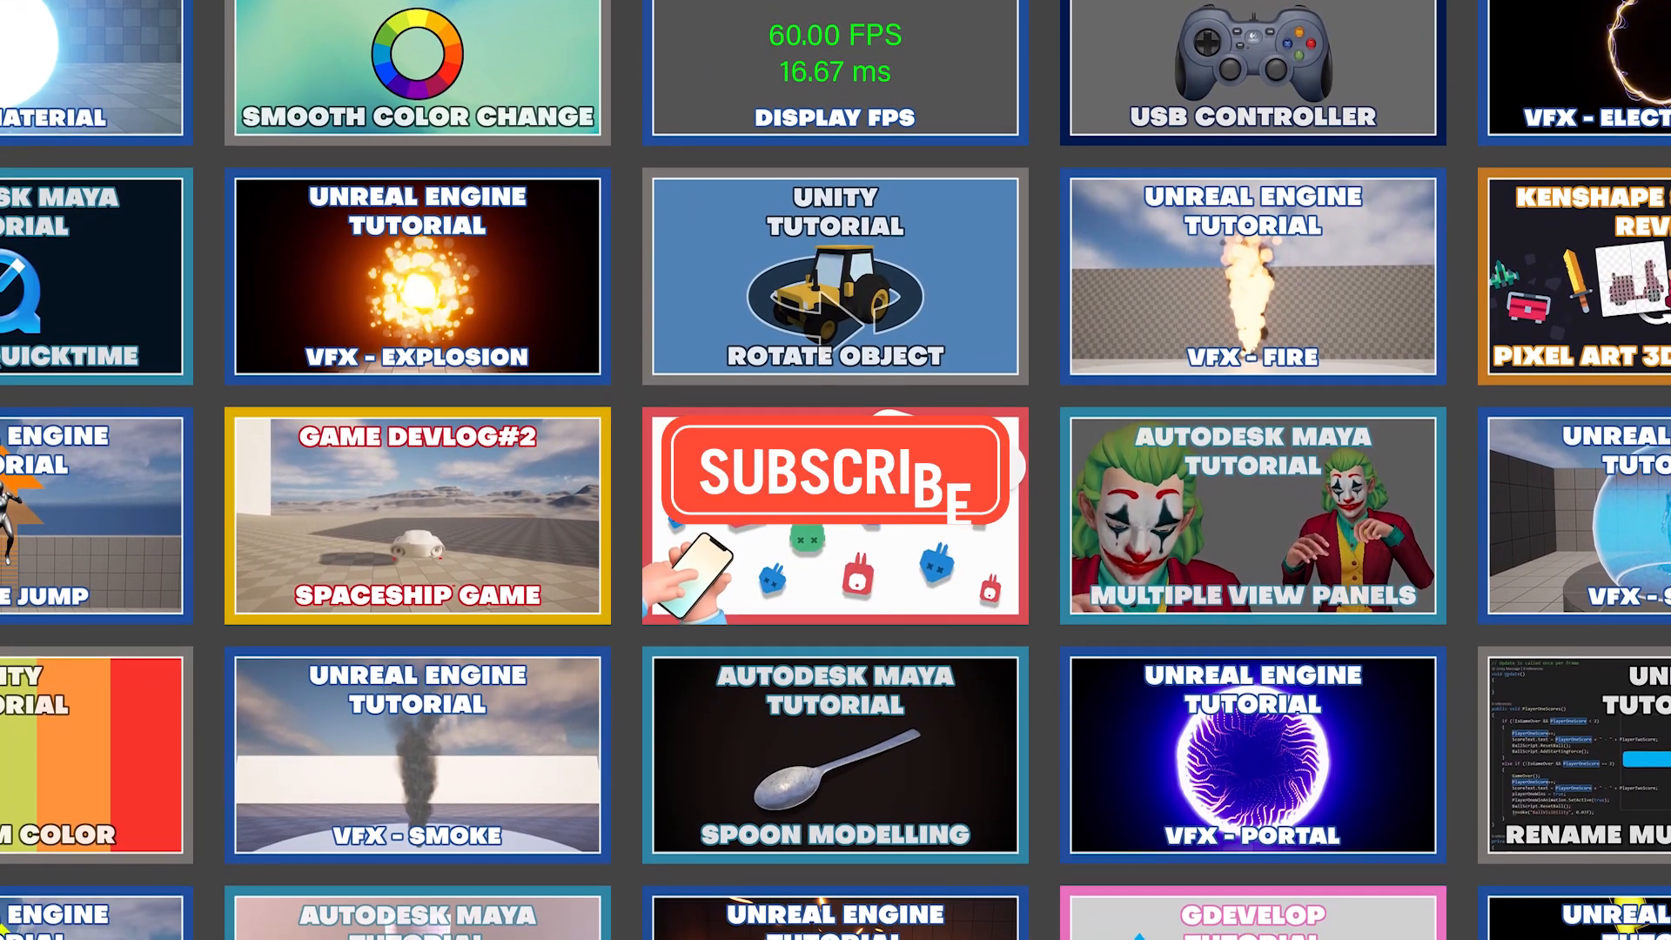
- Leave the YouTube thumbnail grid and bring up the Maya scene with the wooden crate
scroll("down", 3)
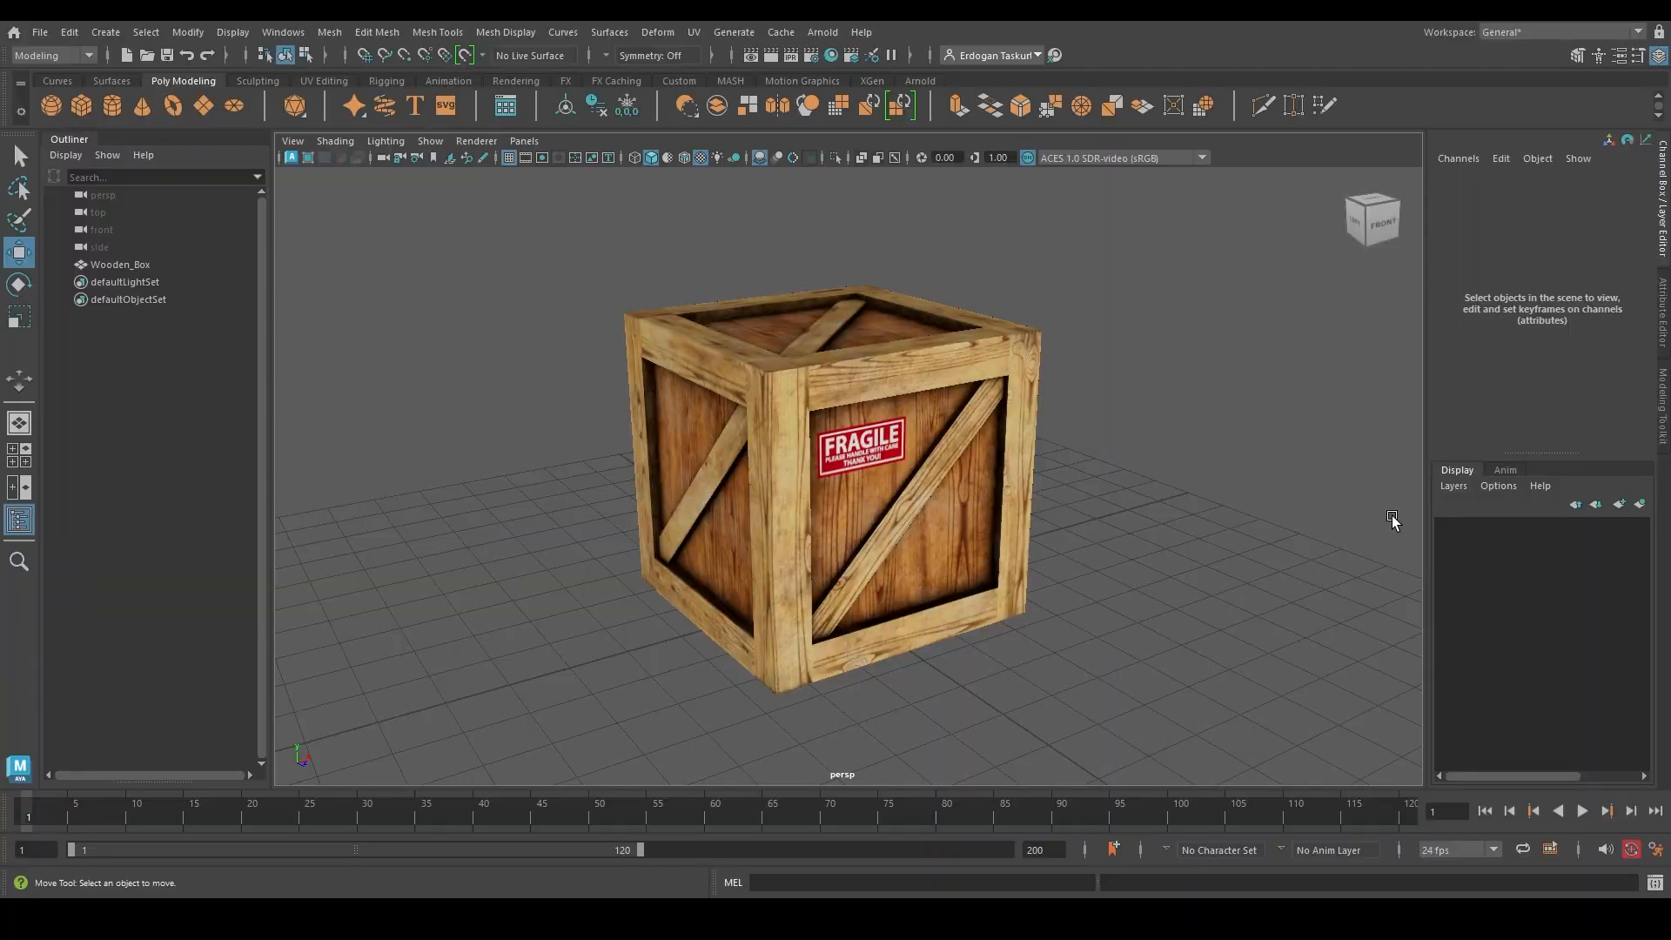
mouse_move(931, 466)
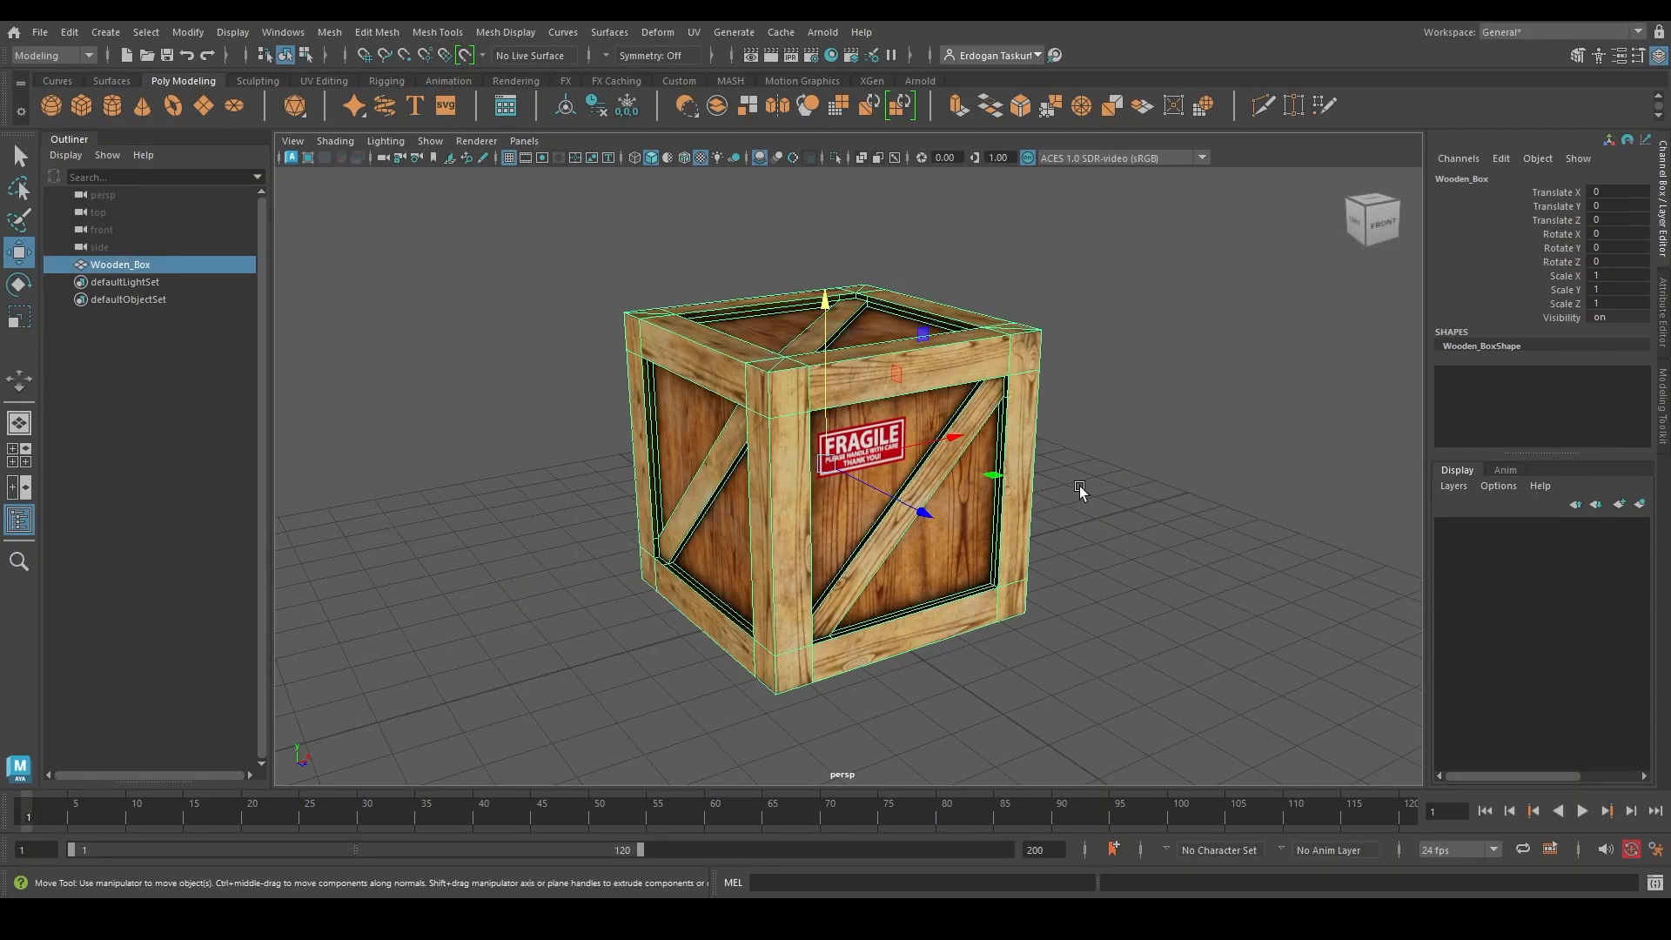
left_click_drag(1079, 491, 833, 447)
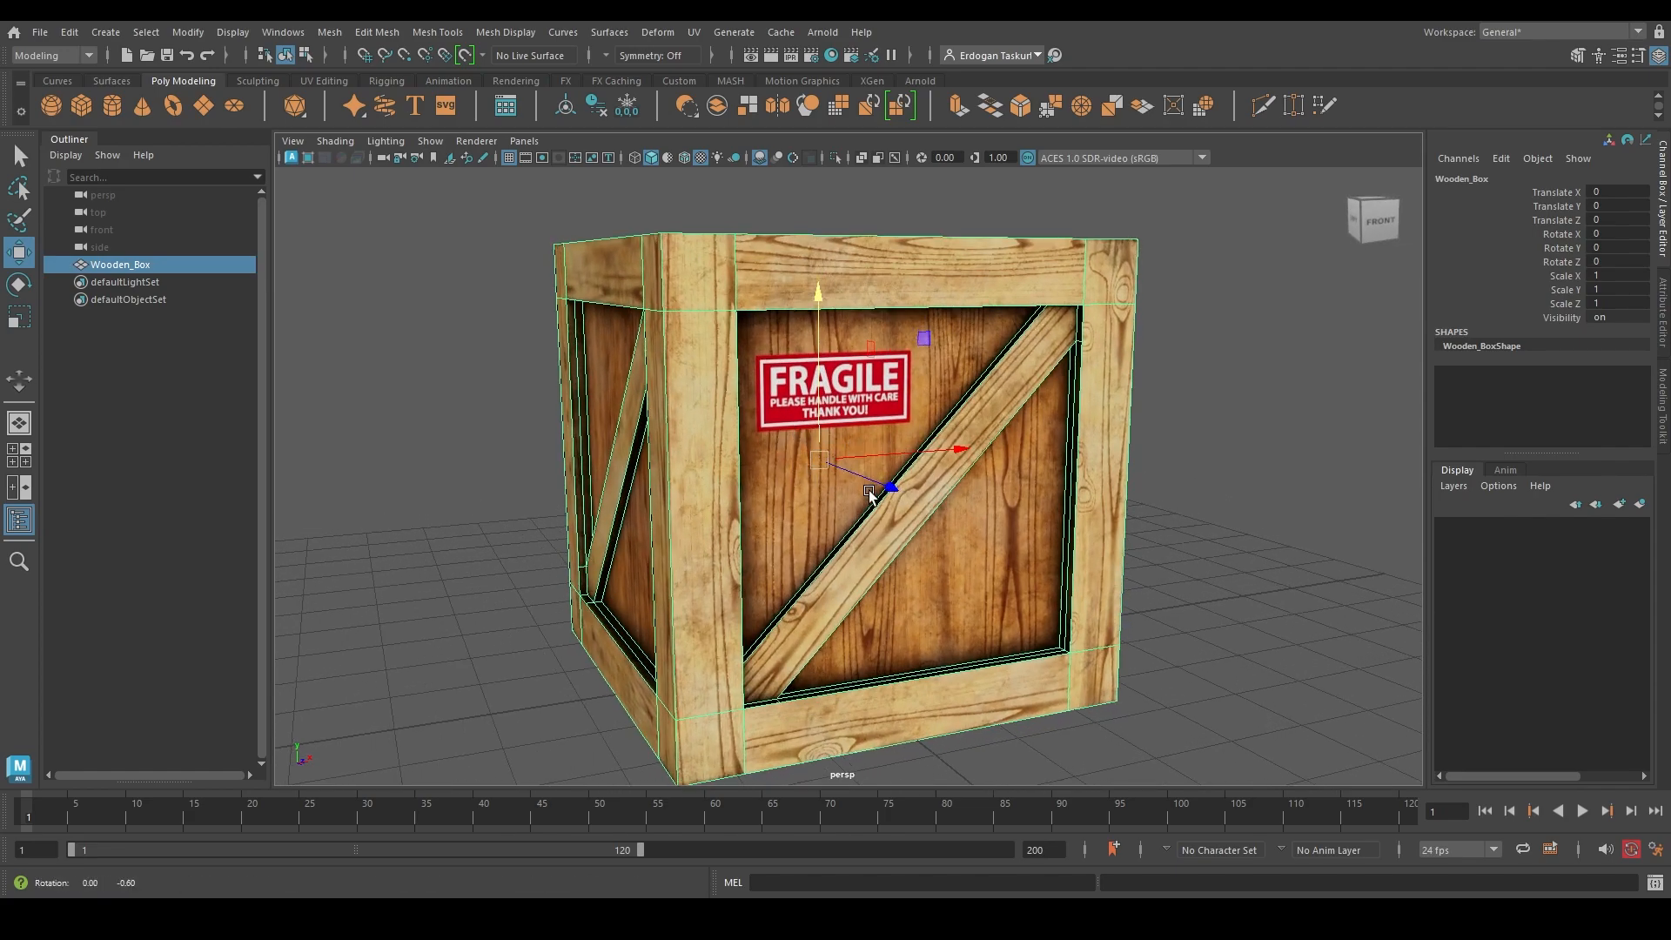
left_click_drag(890, 491, 884, 316)
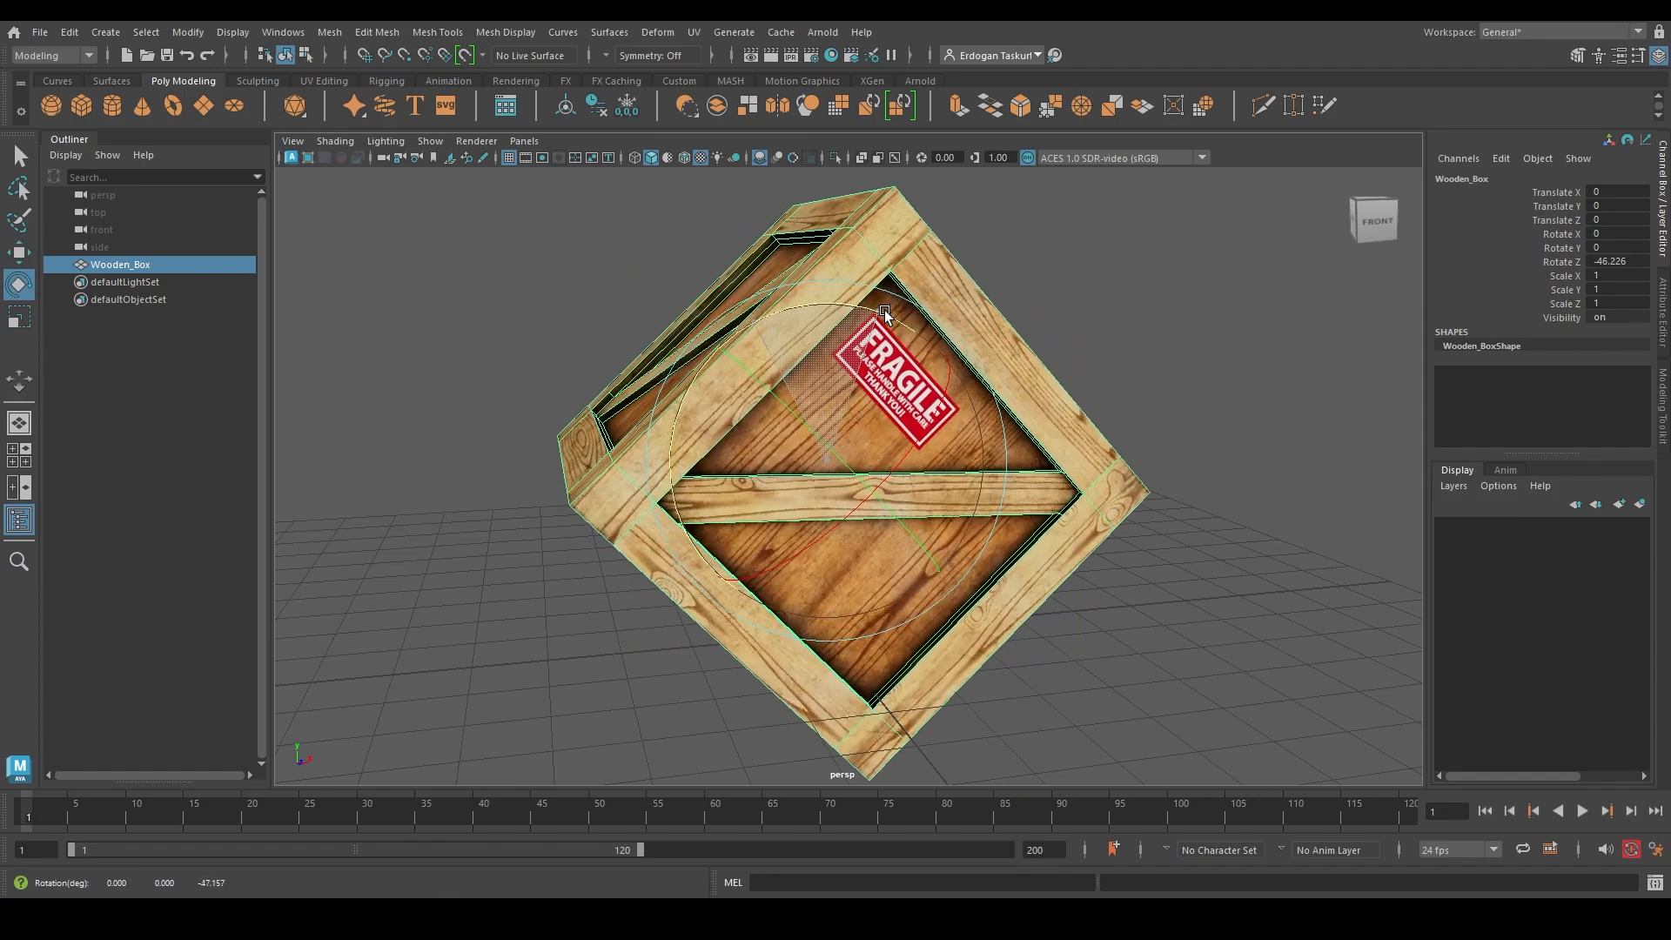
left_click_drag(884, 315, 837, 458)
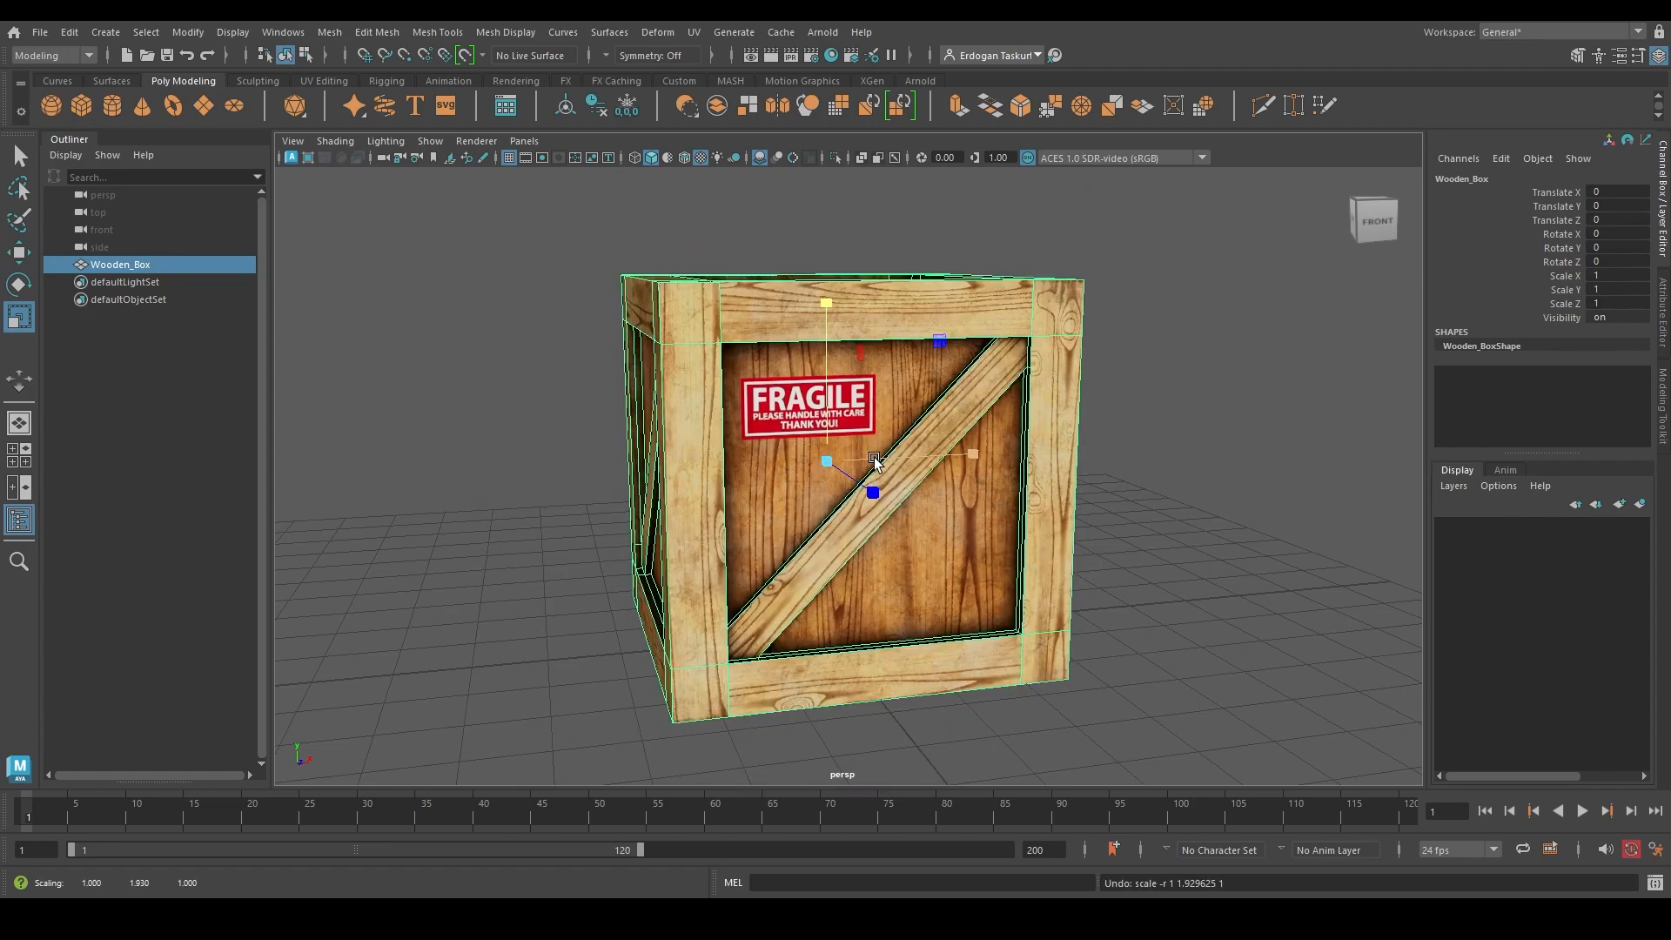
left_click_drag(884, 469, 809, 448)
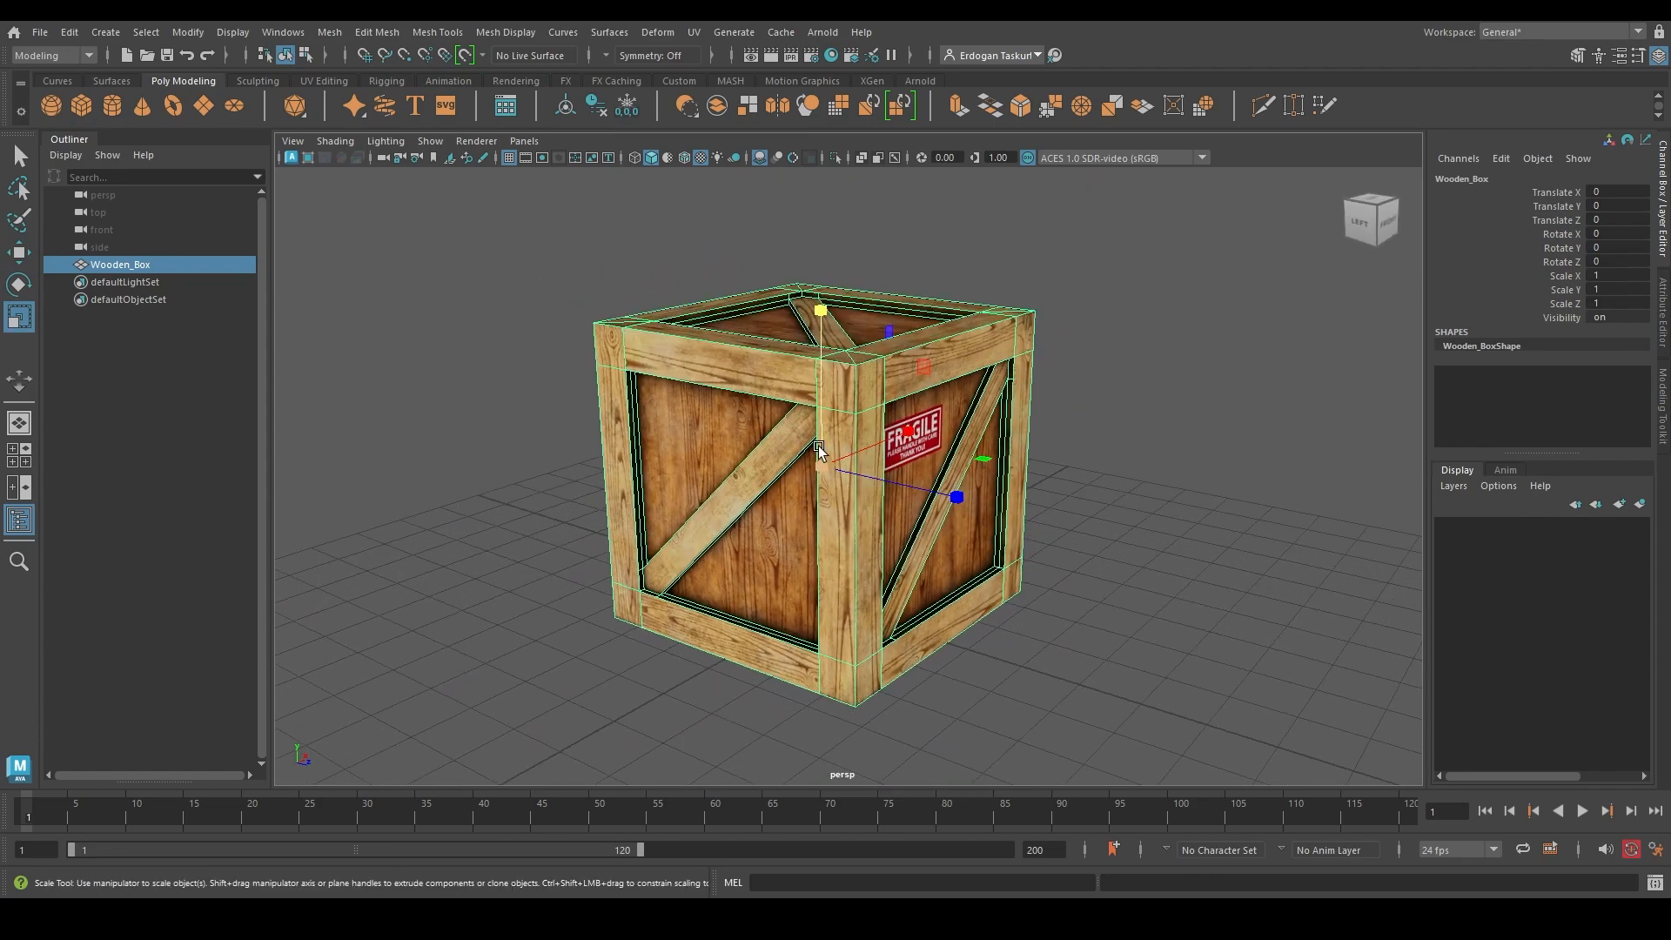
left_click_drag(820, 447, 954, 473)
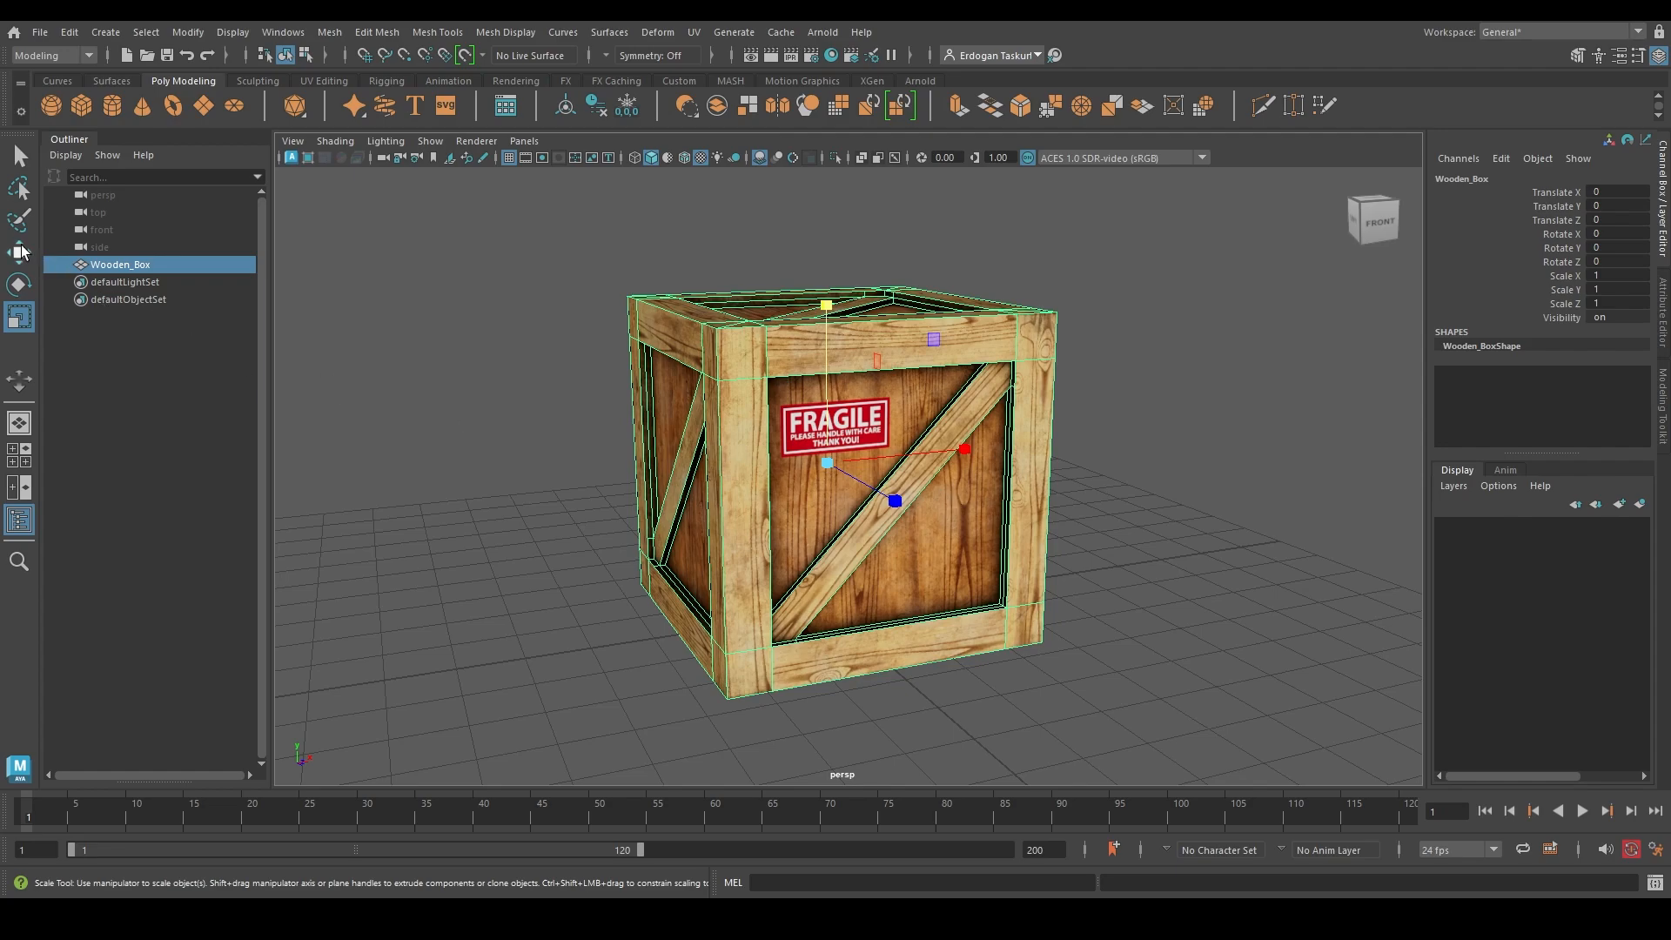
- Nudge the crate with the Move tool, then drag its pivot manipulator away from the crate's centre
left_click(18, 253)
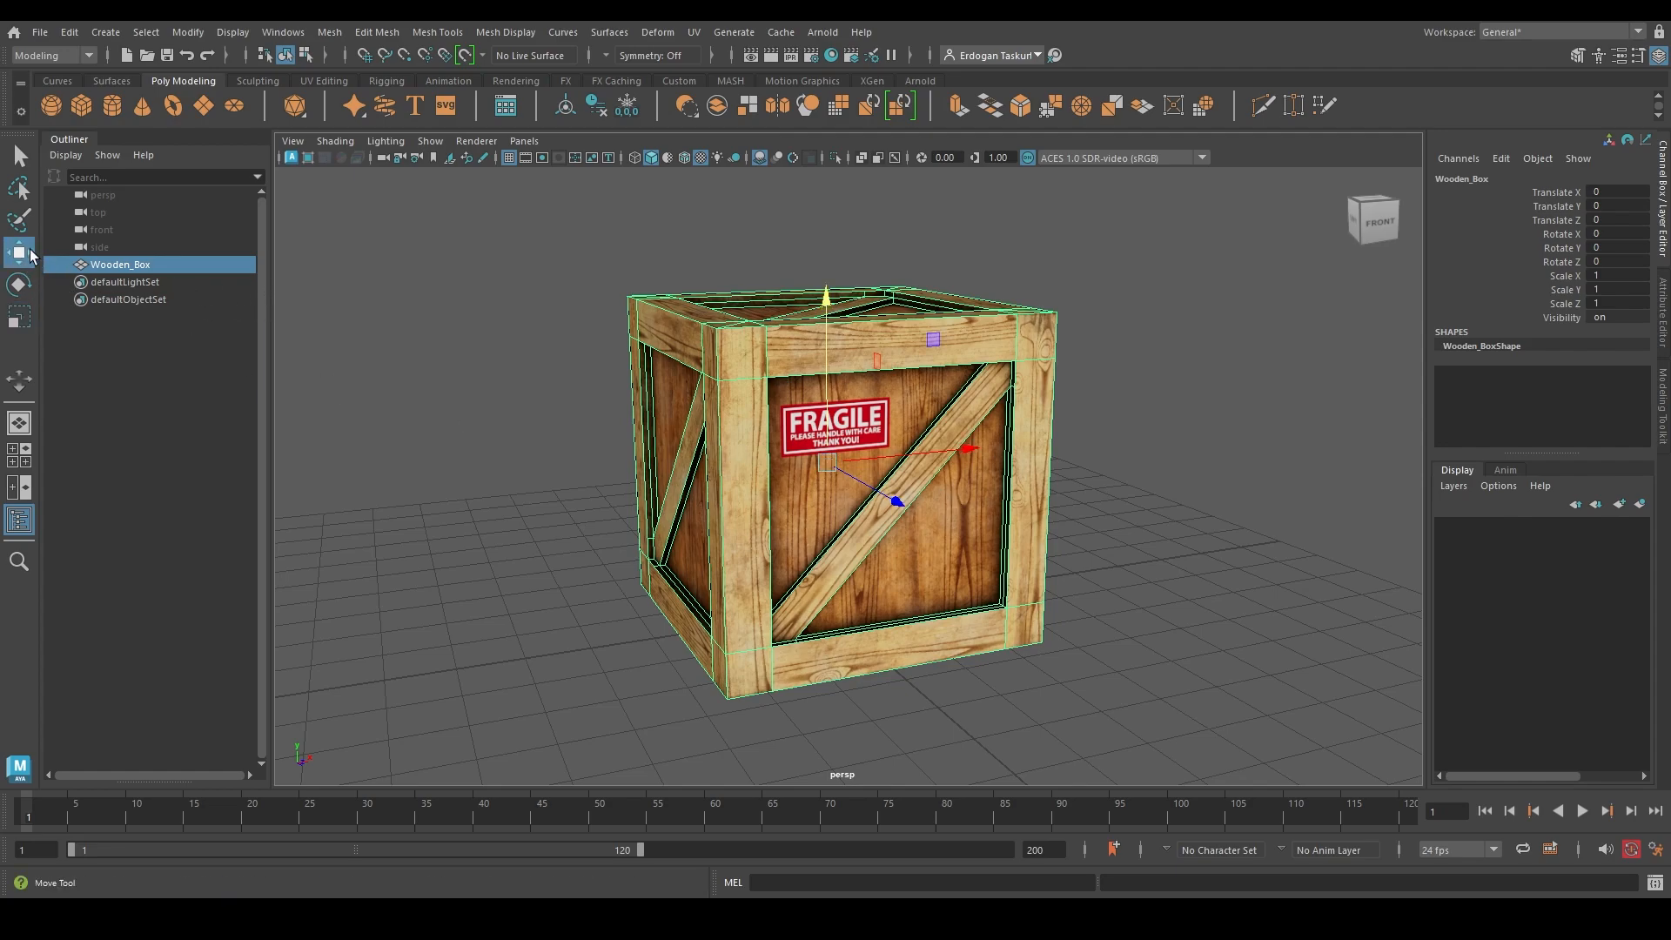
left_click_drag(825, 310, 826, 447)
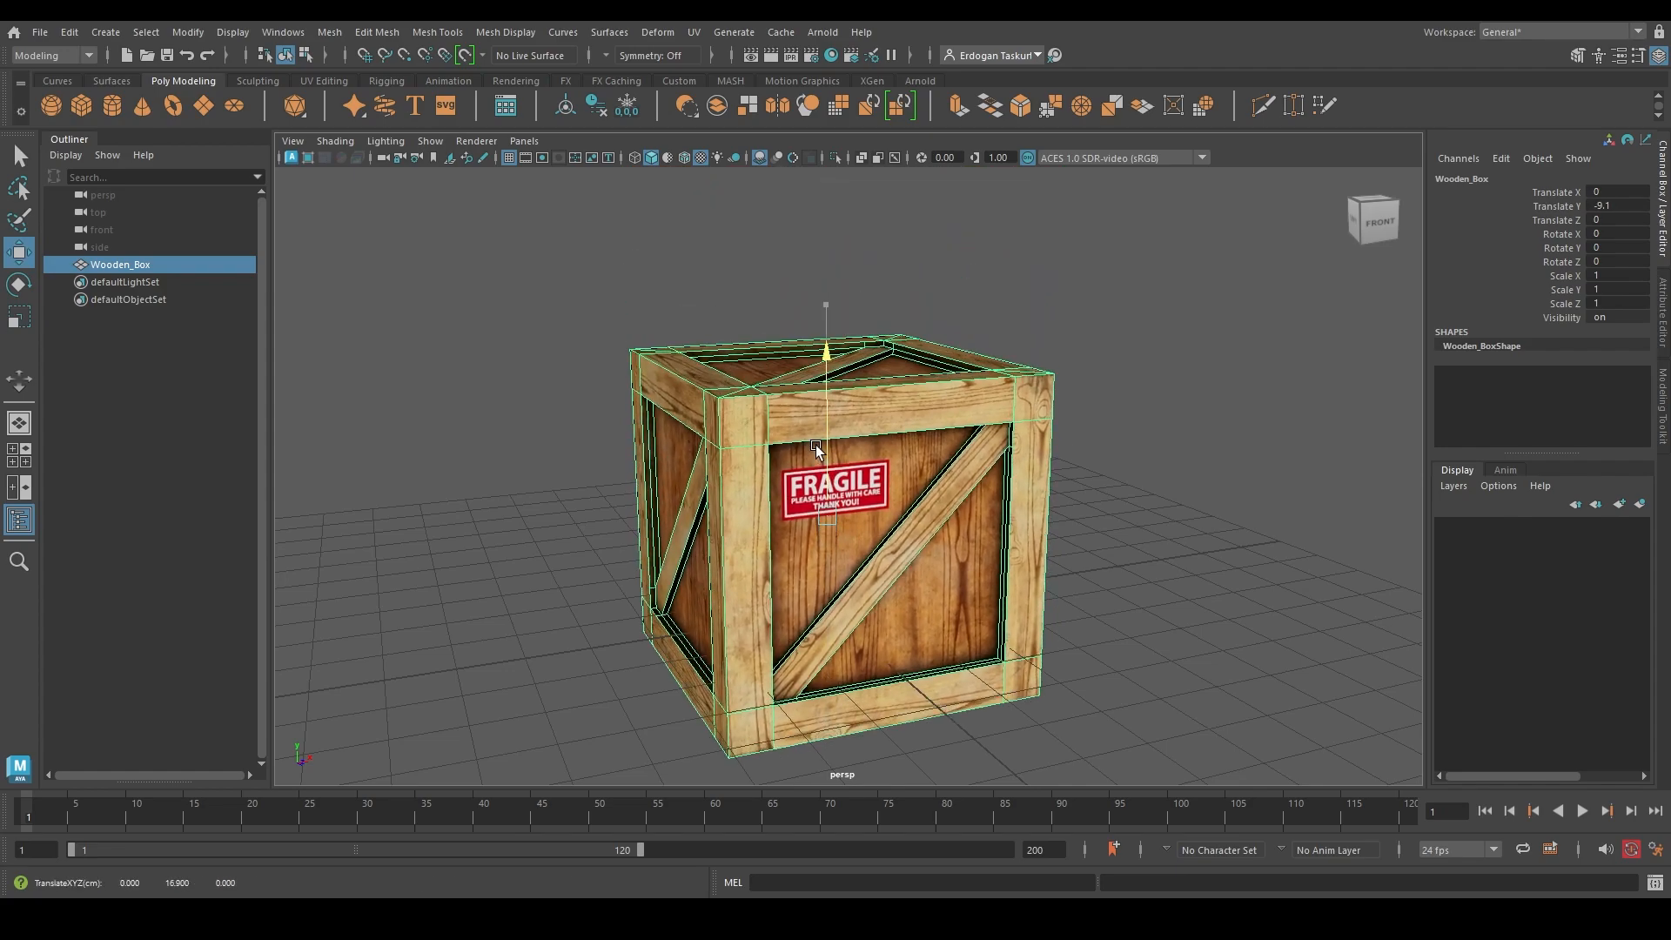
left_click_drag(825, 447, 894, 493)
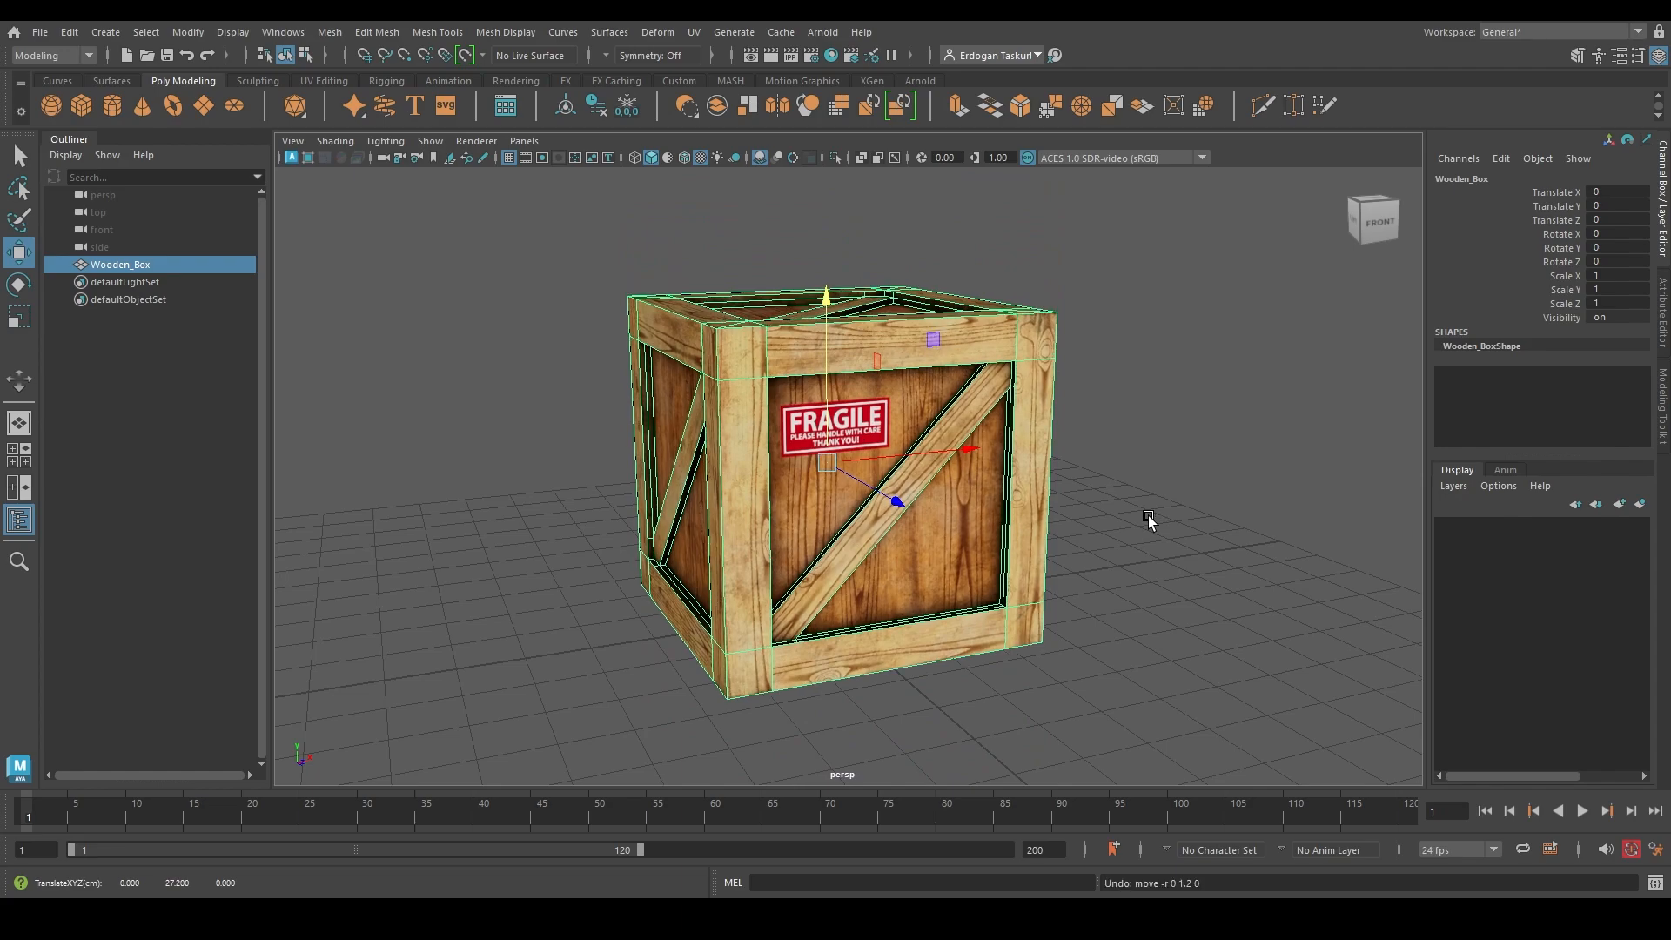
mouse_move(982, 449)
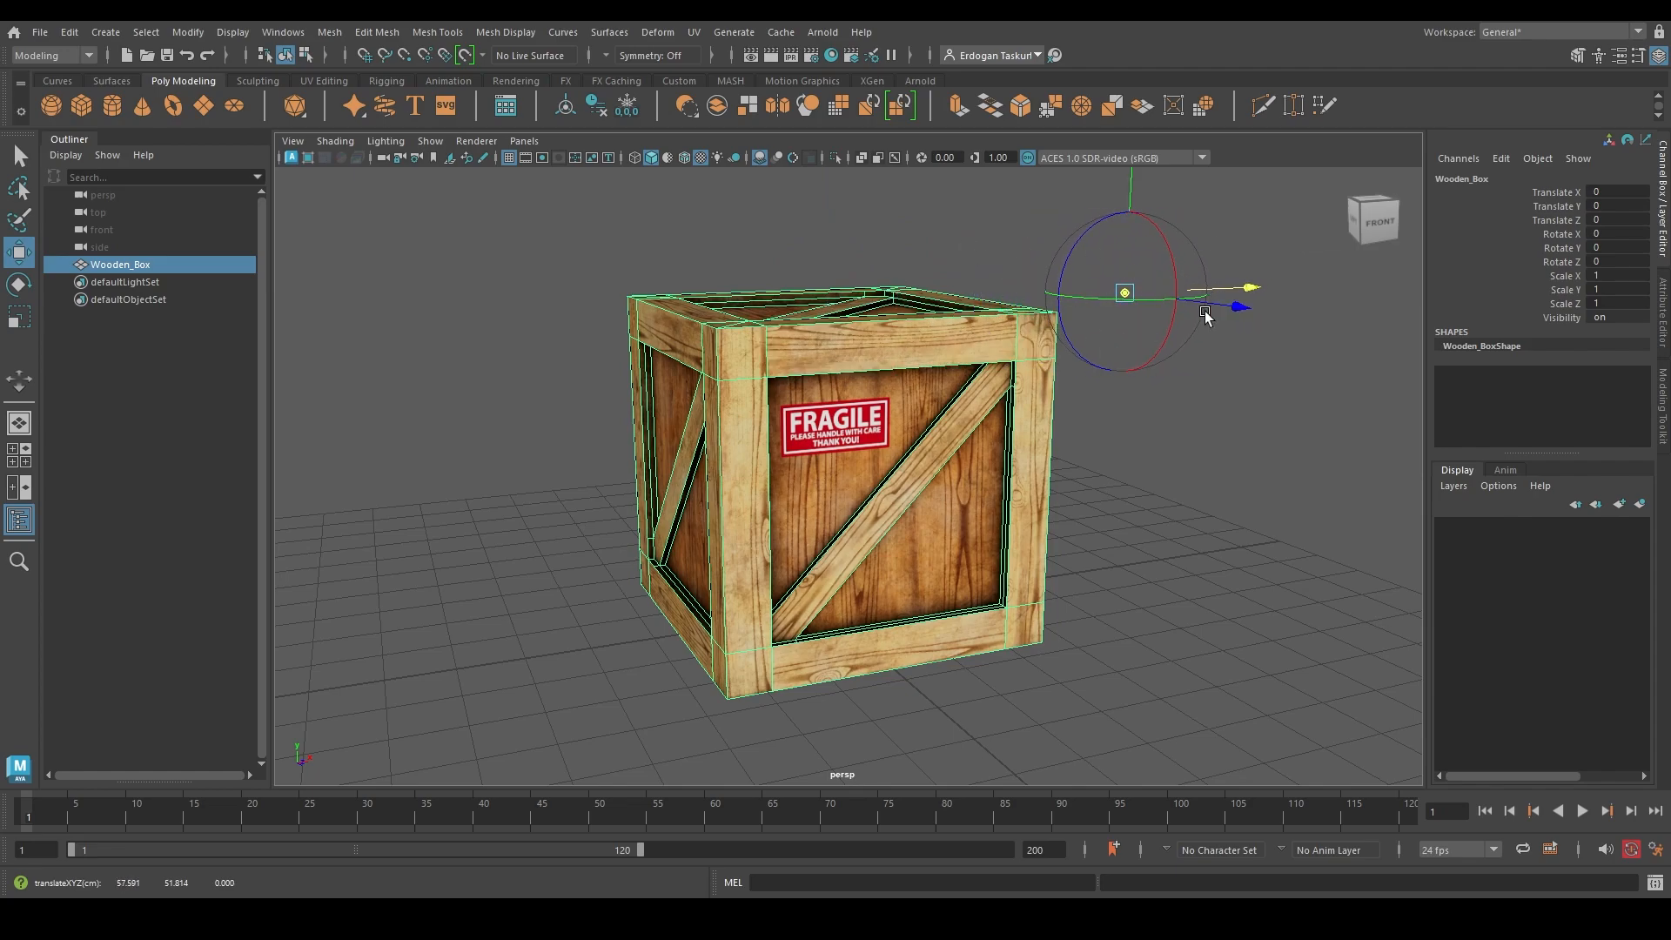
left_click_drag(1205, 315, 970, 357)
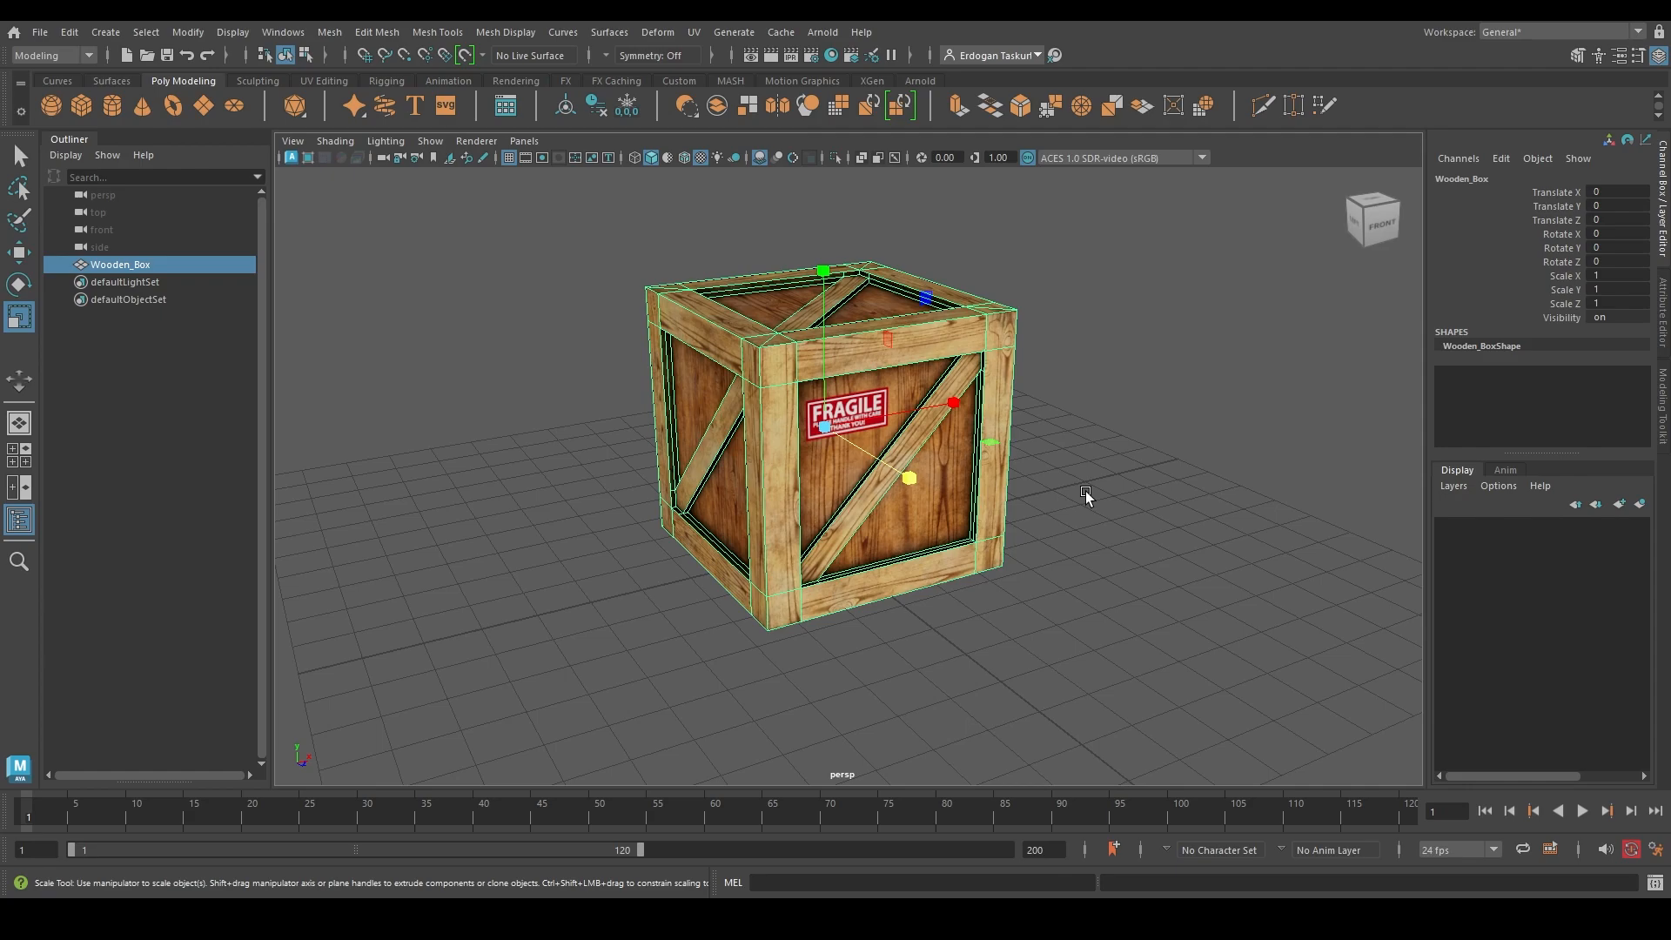
mouse_move(1088, 476)
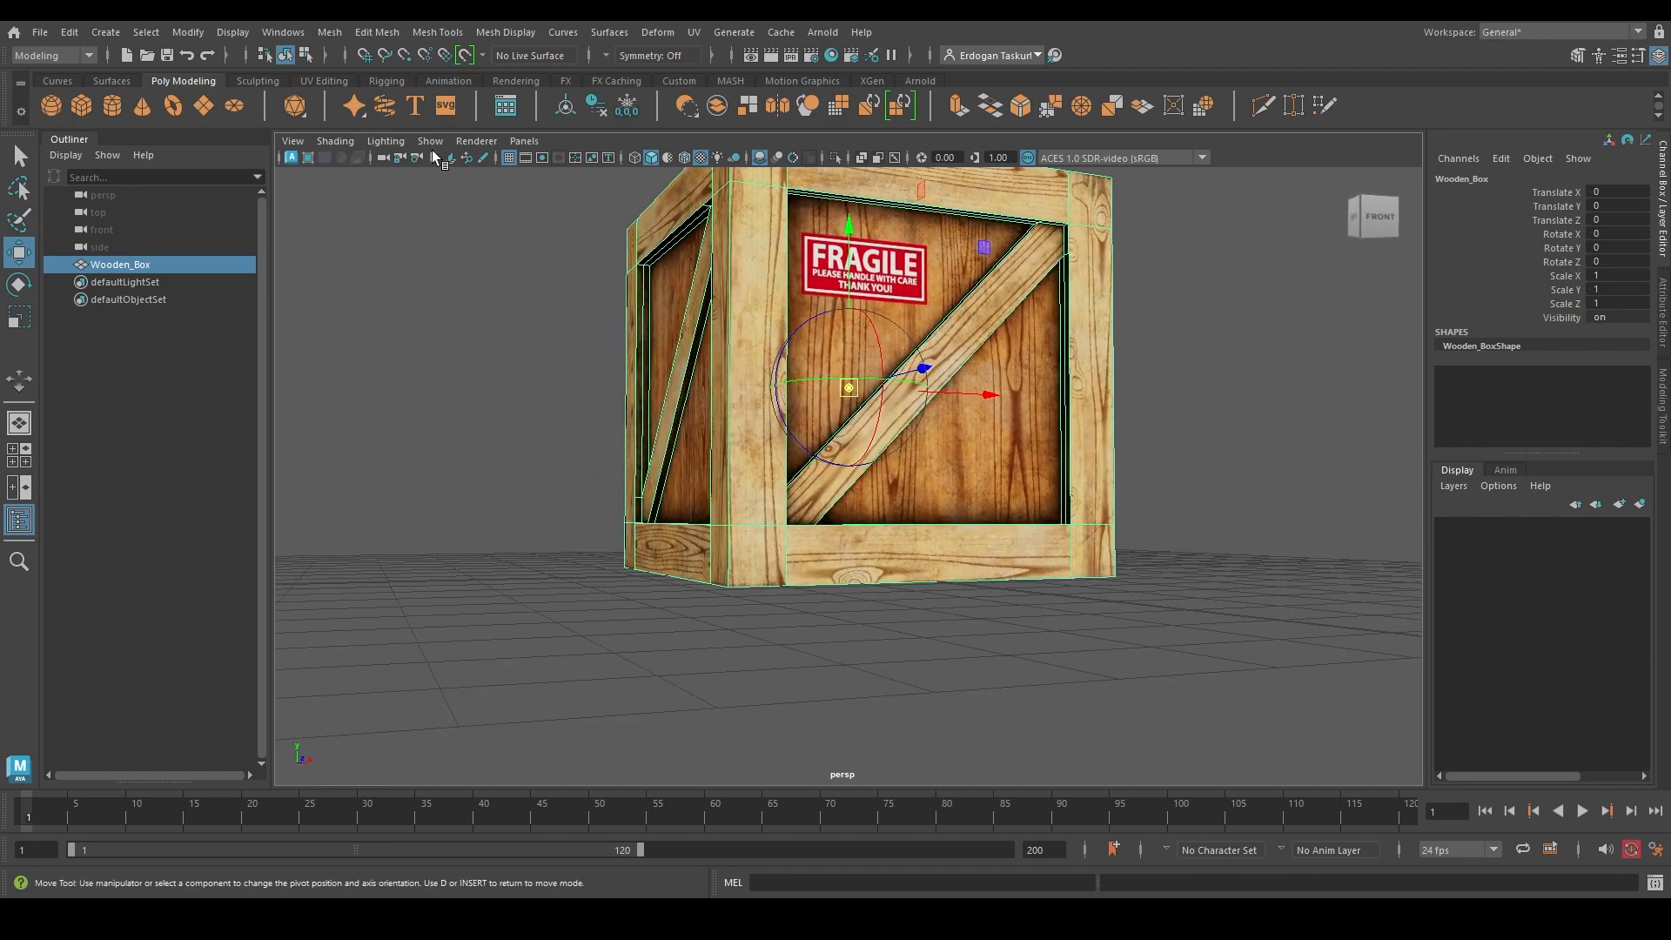
mouse_move(403, 54)
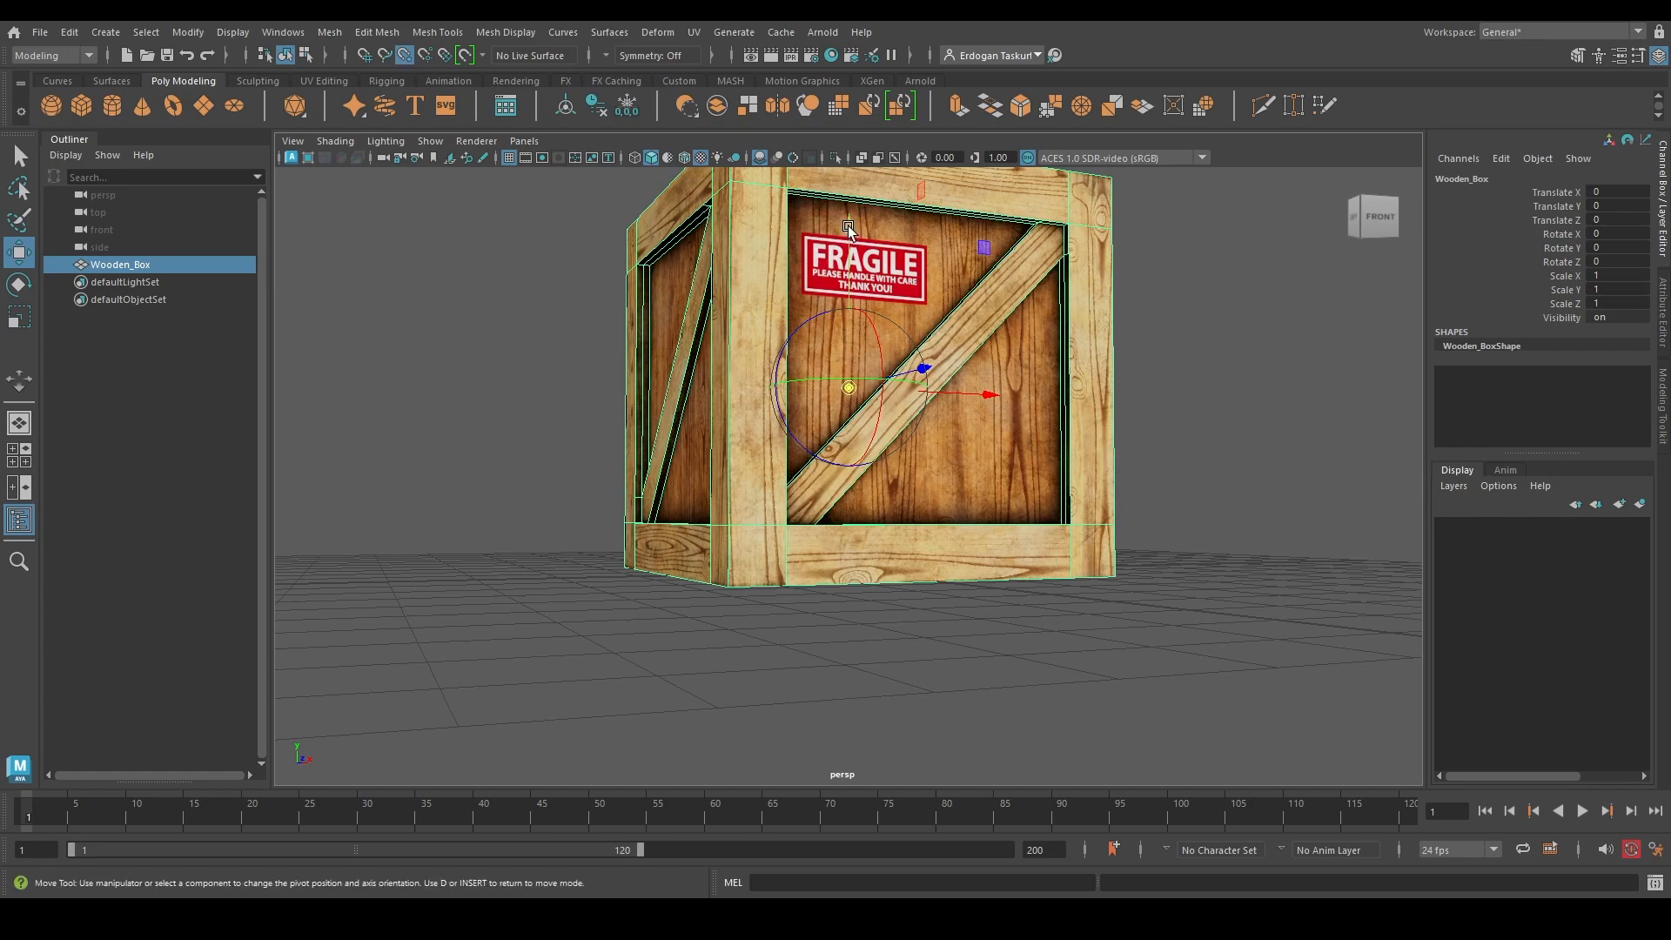
mouse_move(850, 268)
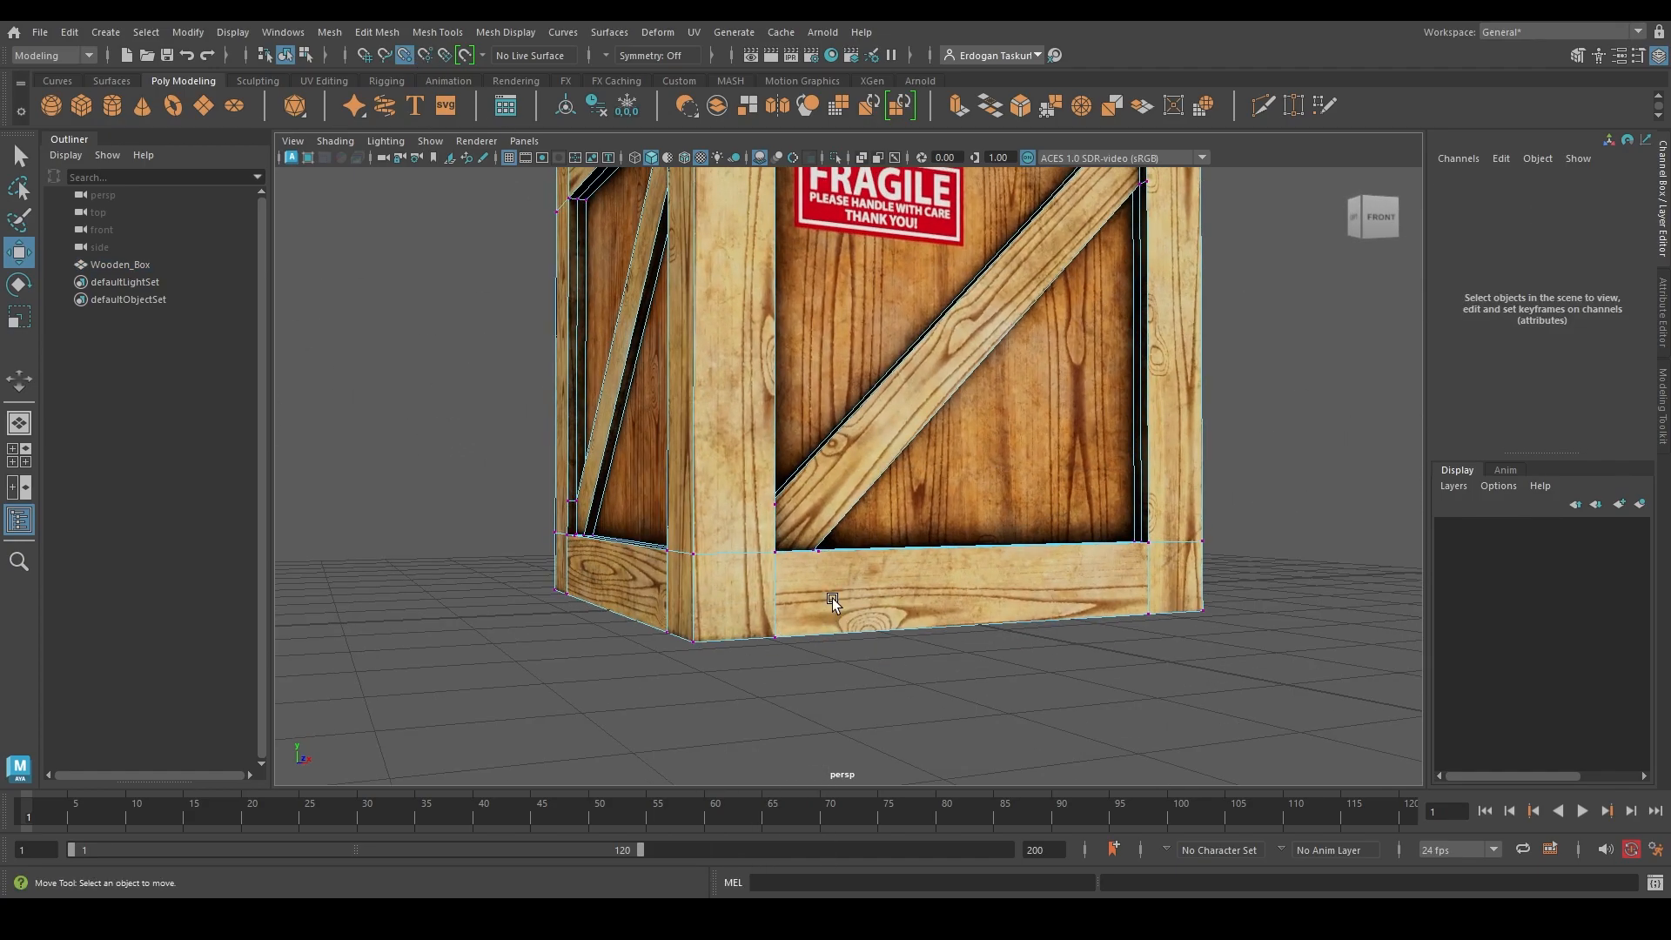
- With the pivot snapped to a bottom vertex, raise the crate so its base rests on the ground grid
left_click_drag(834, 601, 644, 564)
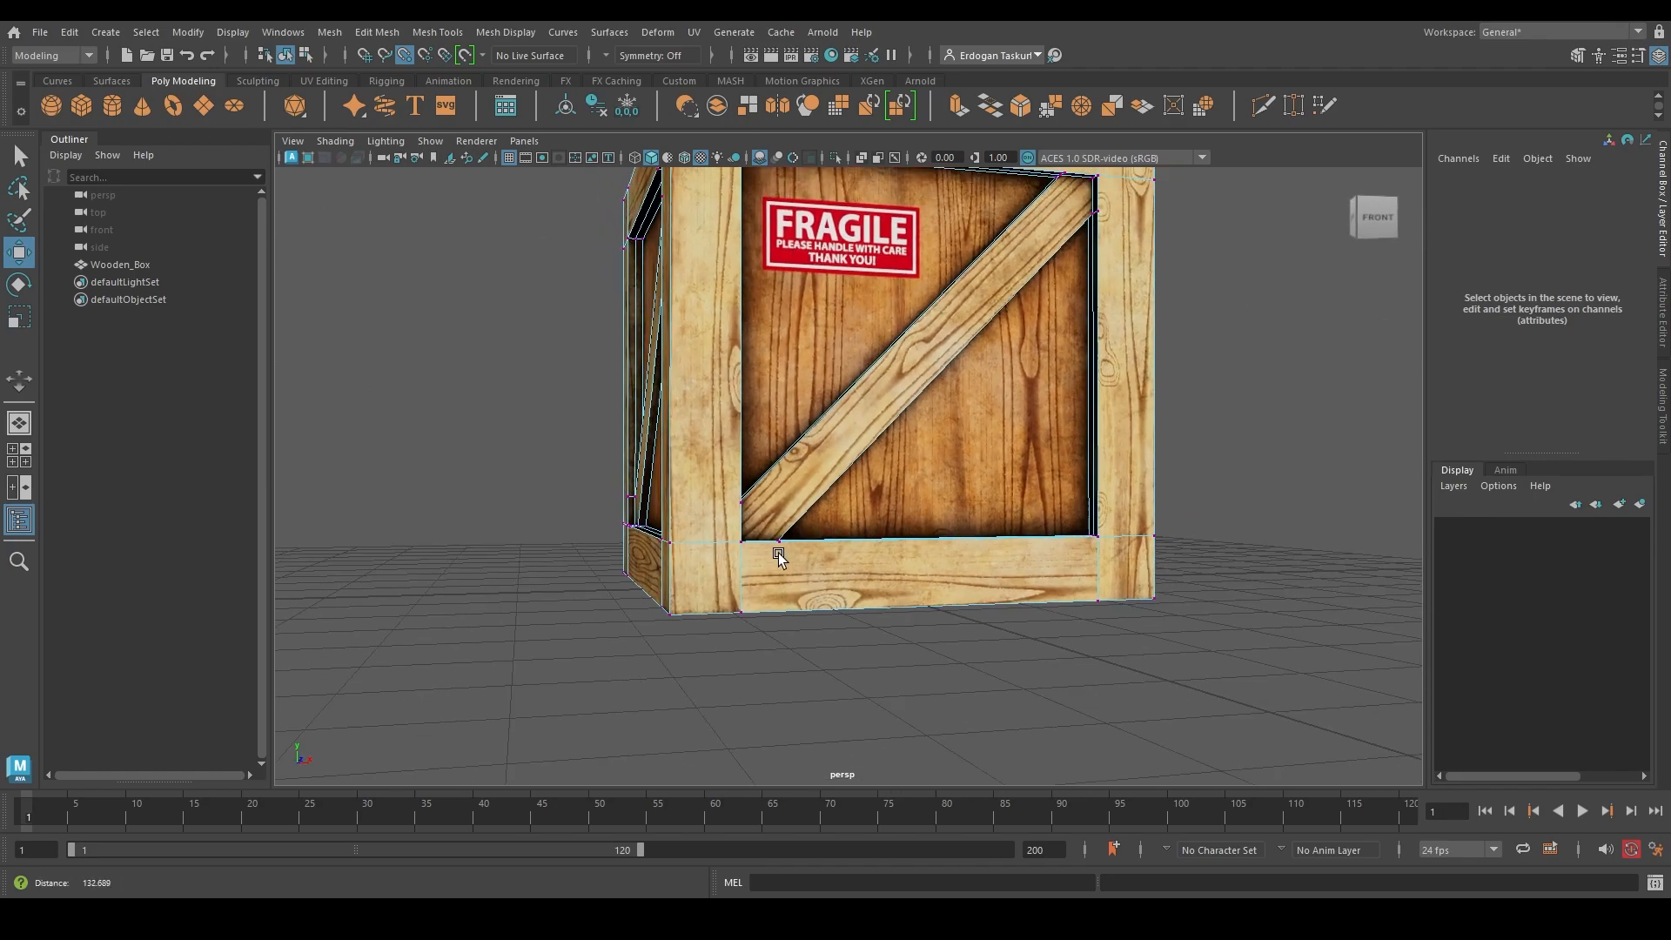
left_click(780, 557)
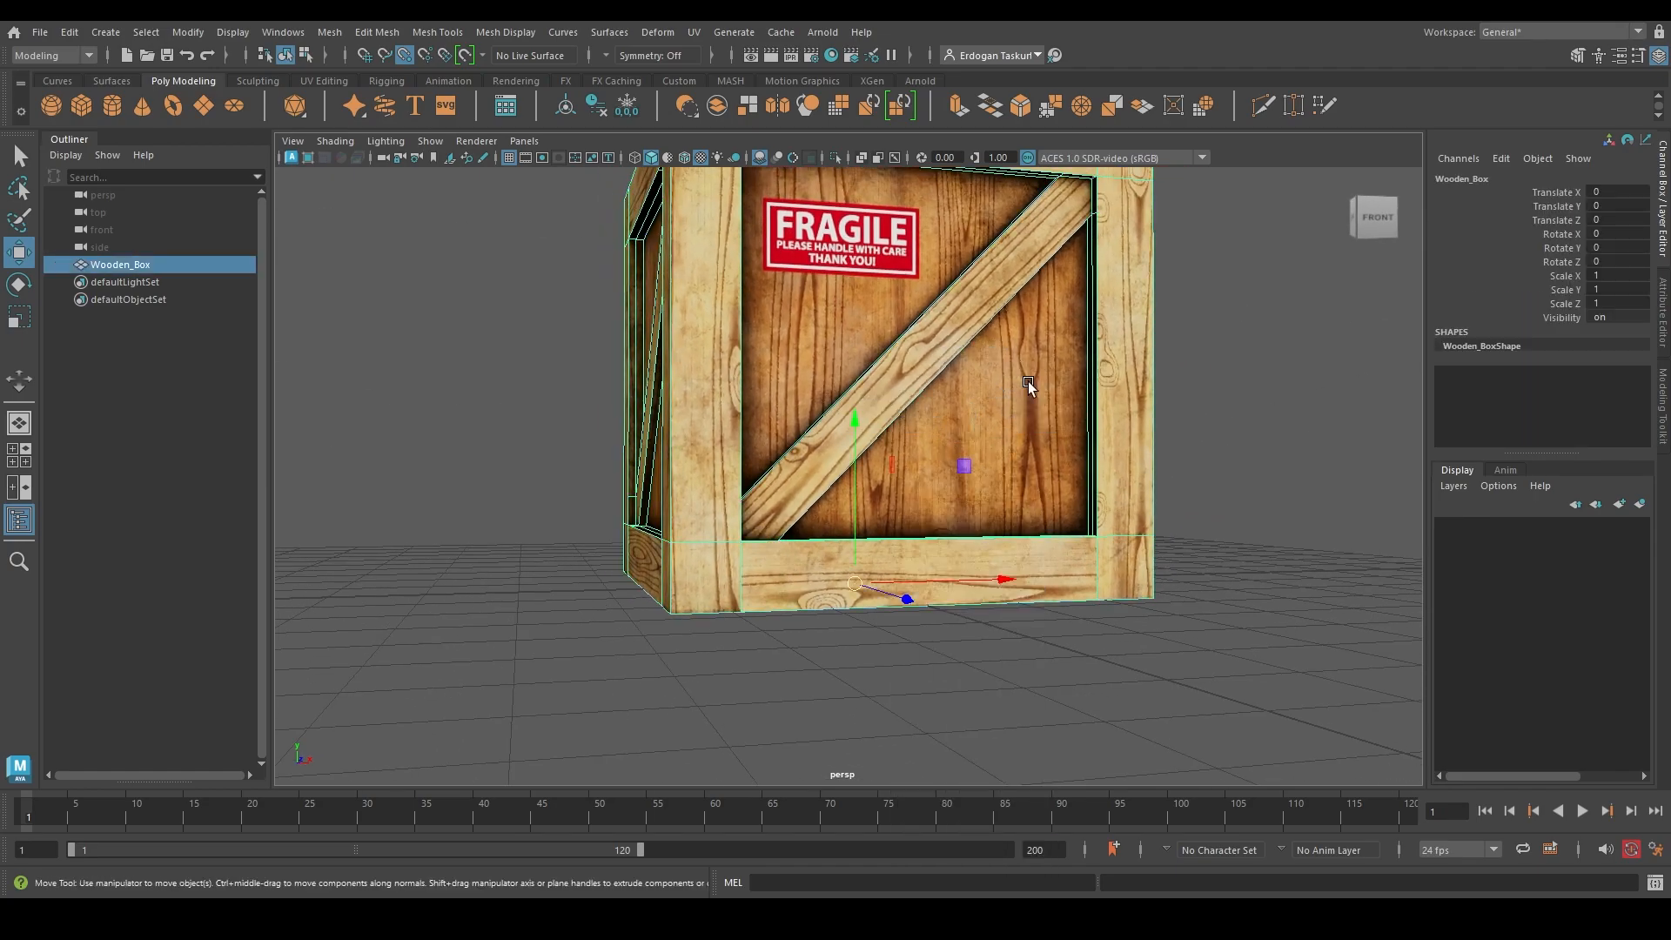
left_click_drag(959, 468, 909, 507)
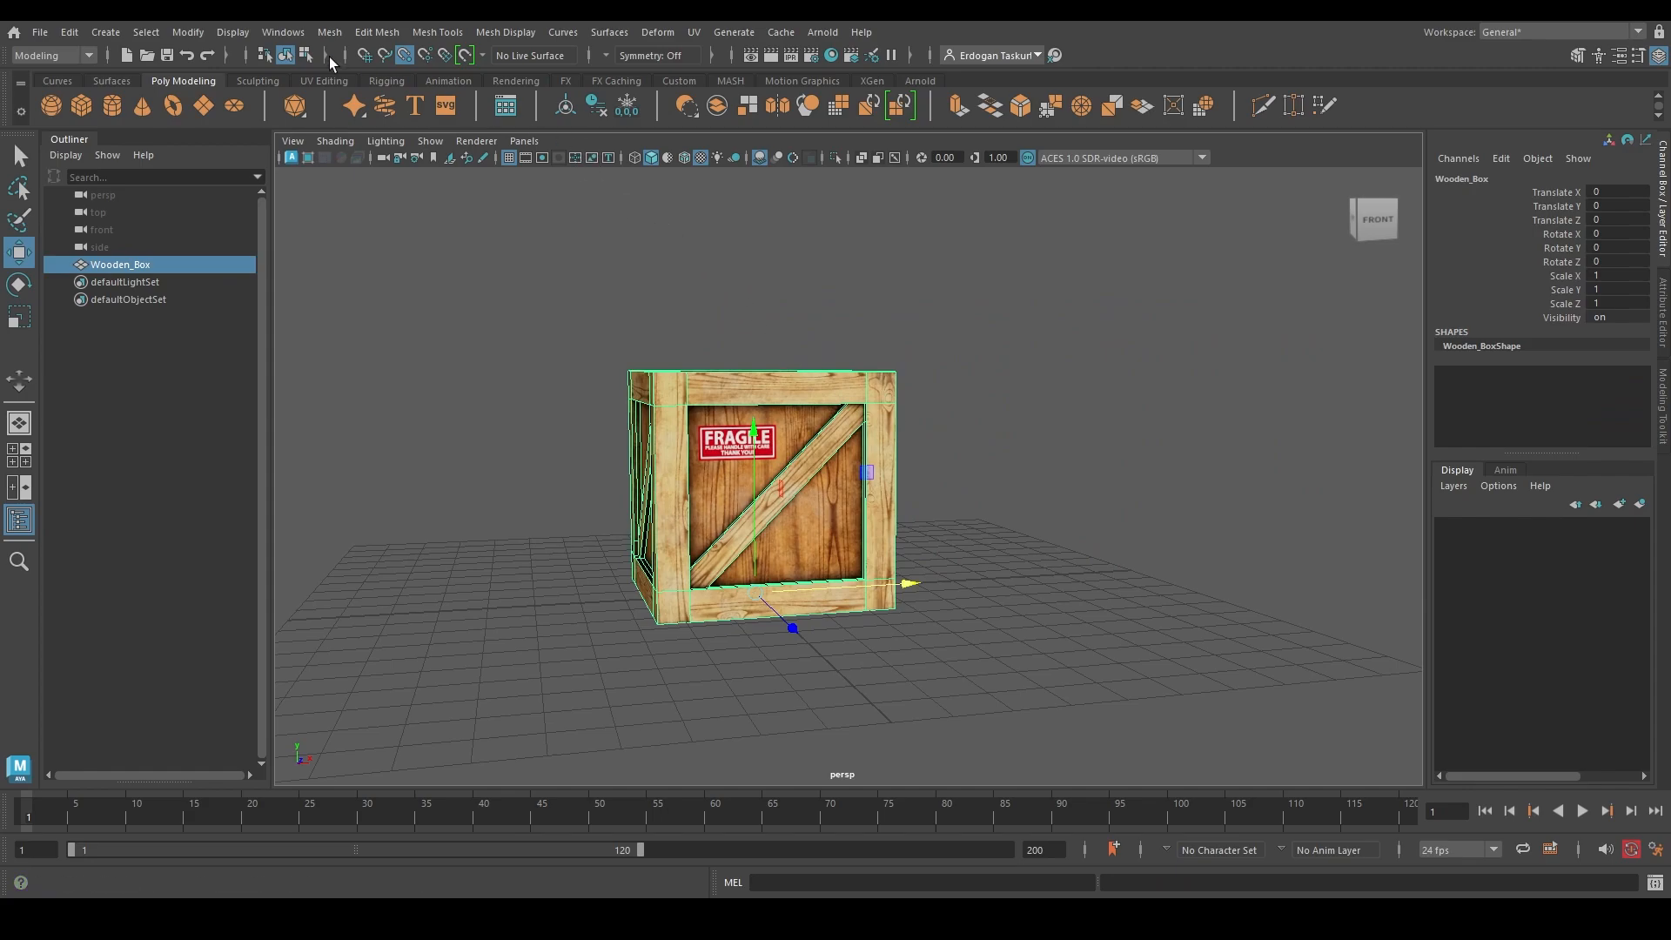
- Apply Modify > Freeze Transformations, then Edit > Delete by Type > History to the crate
left_click(188, 31)
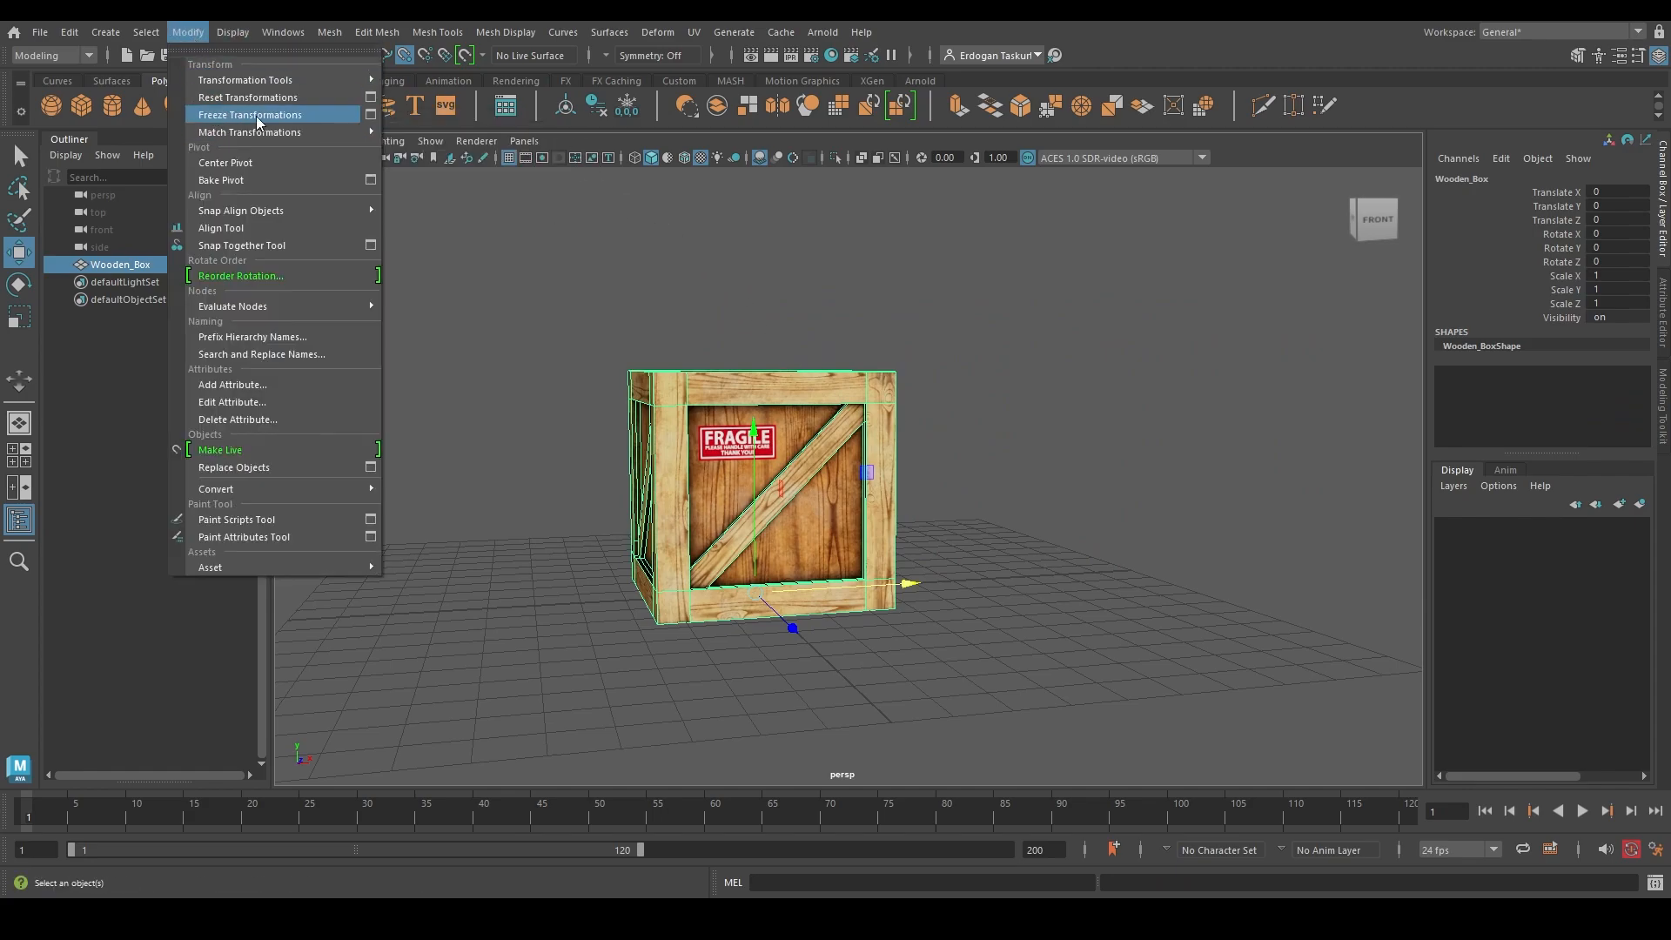
left_click(251, 114)
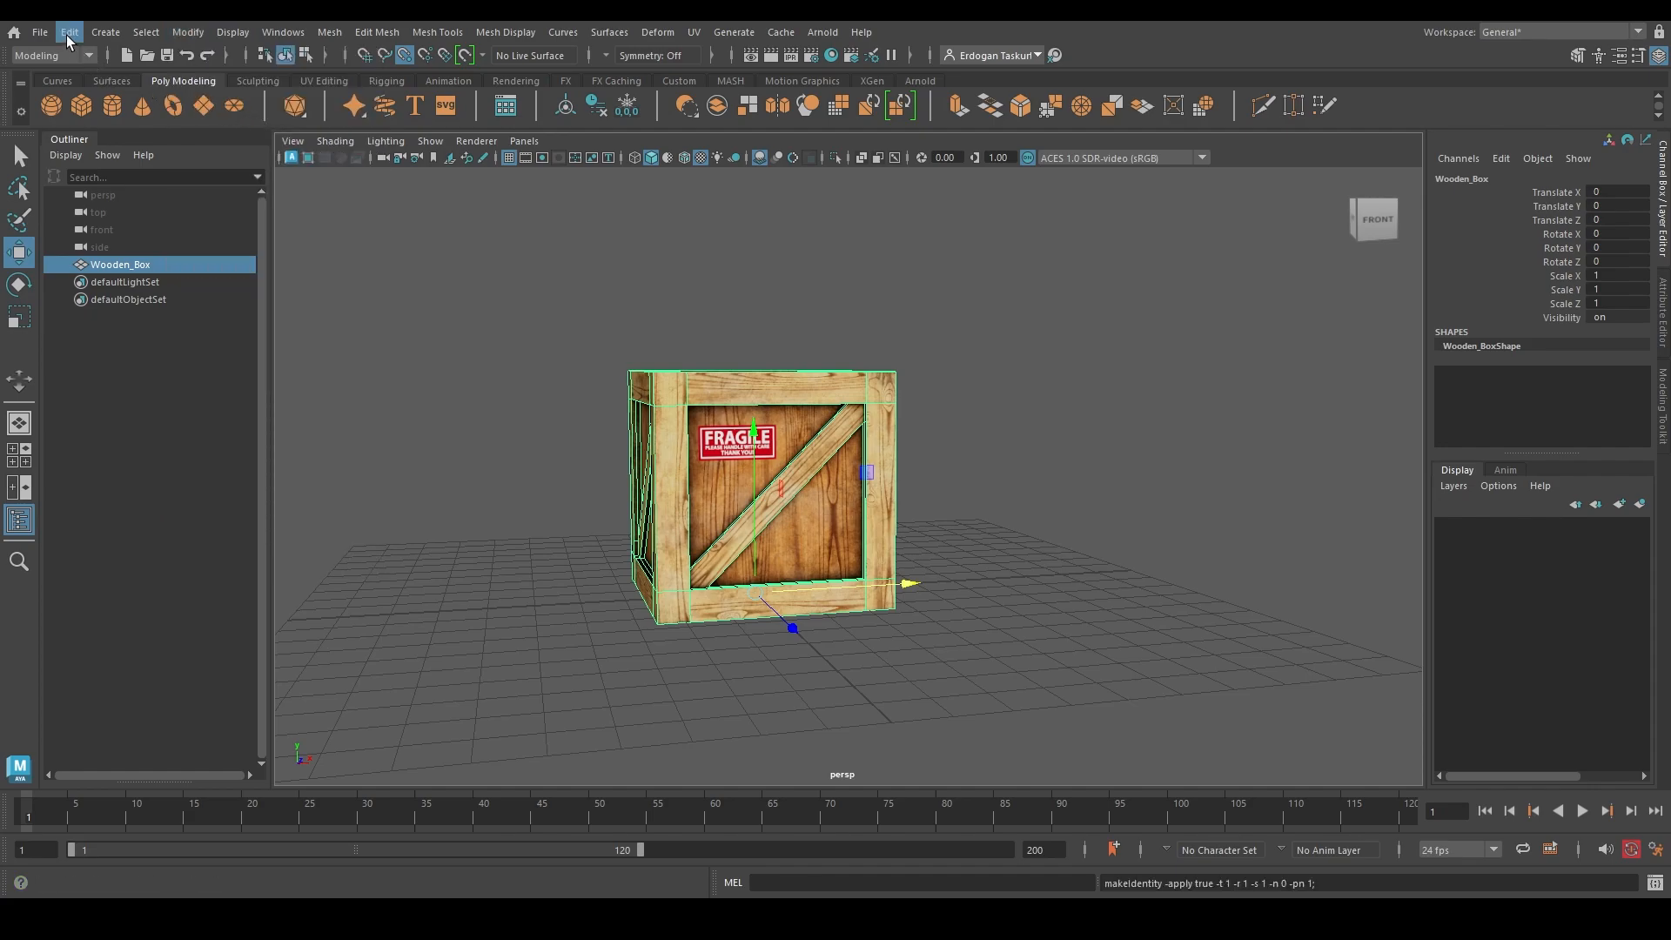
left_click(69, 31)
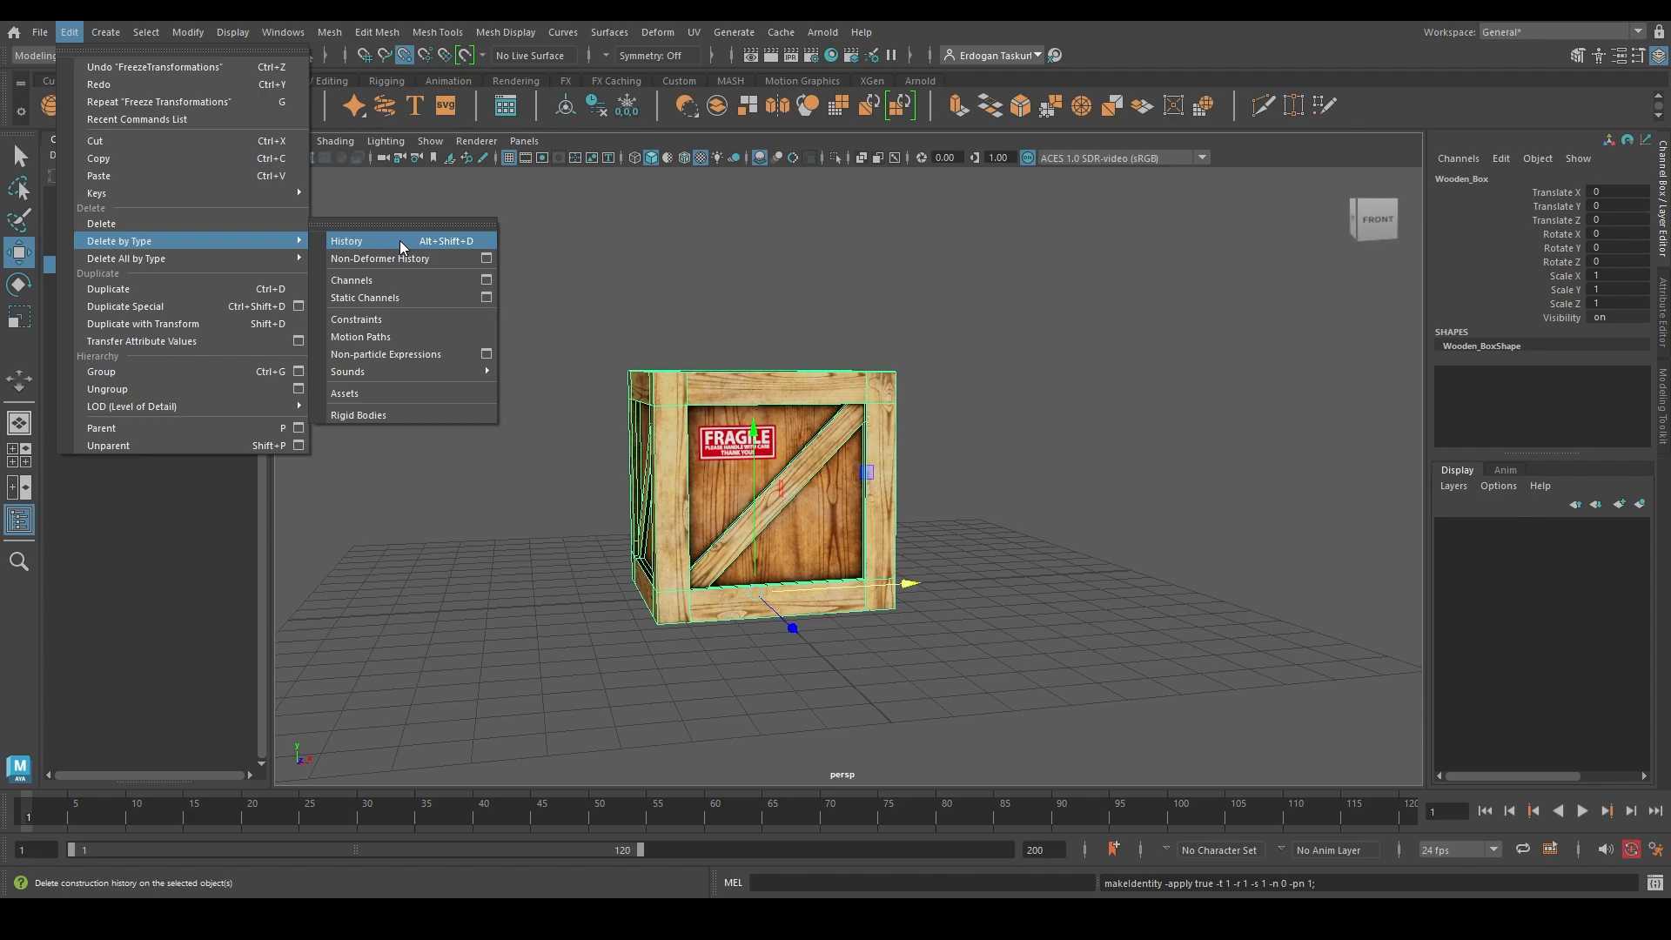
left_click(347, 241)
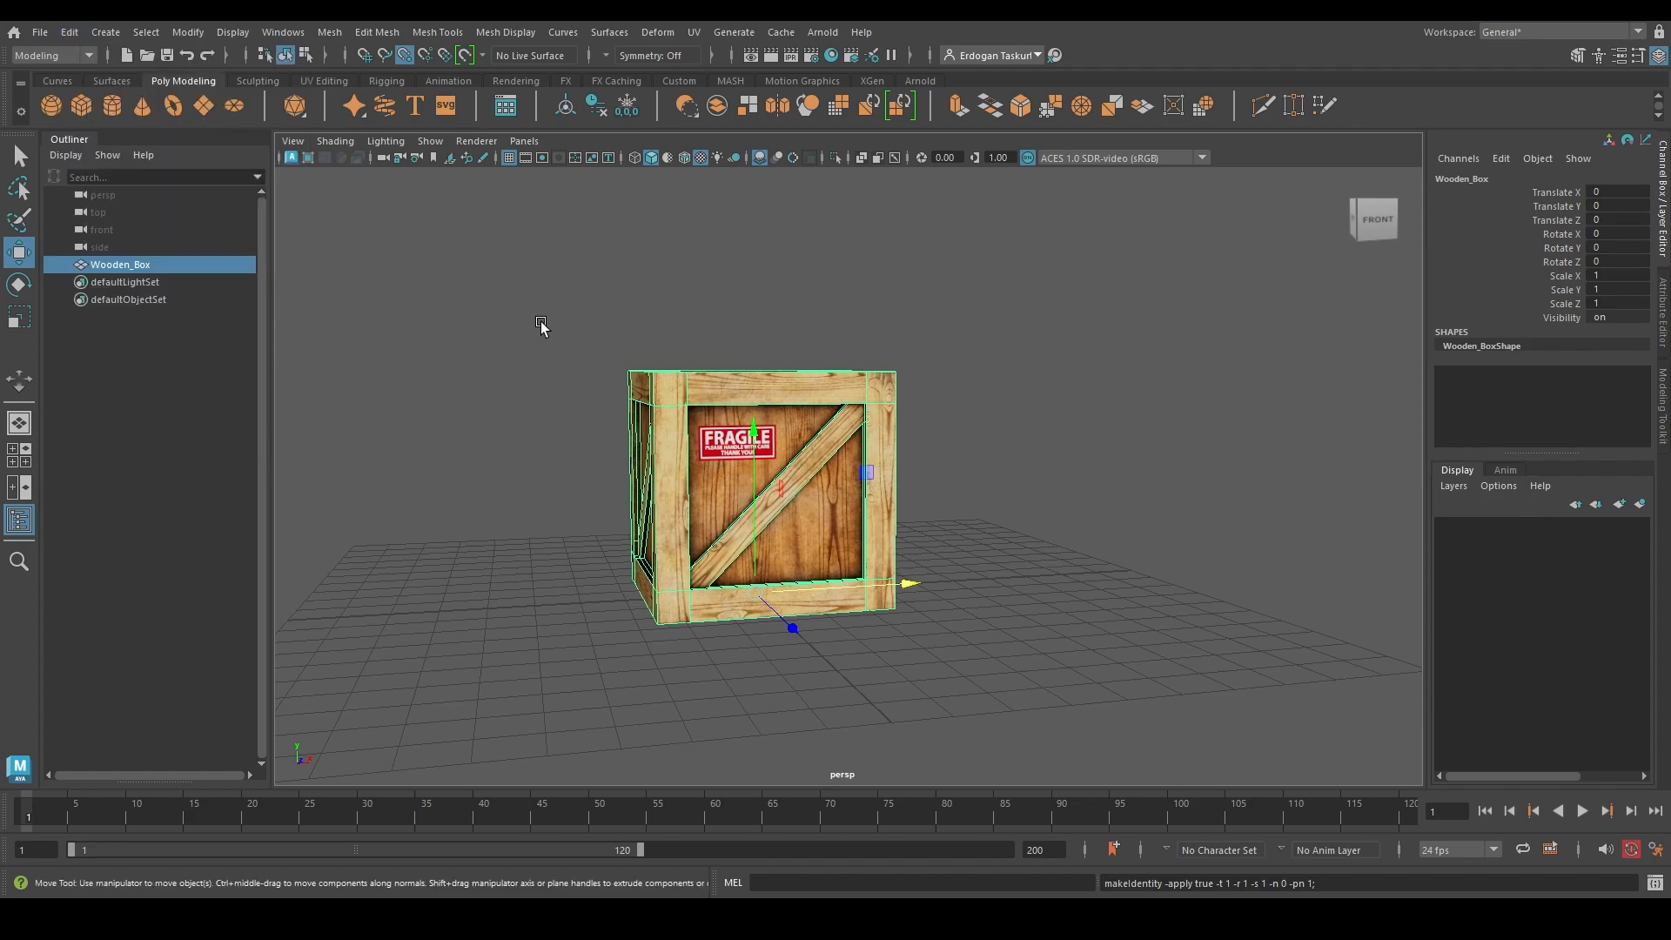